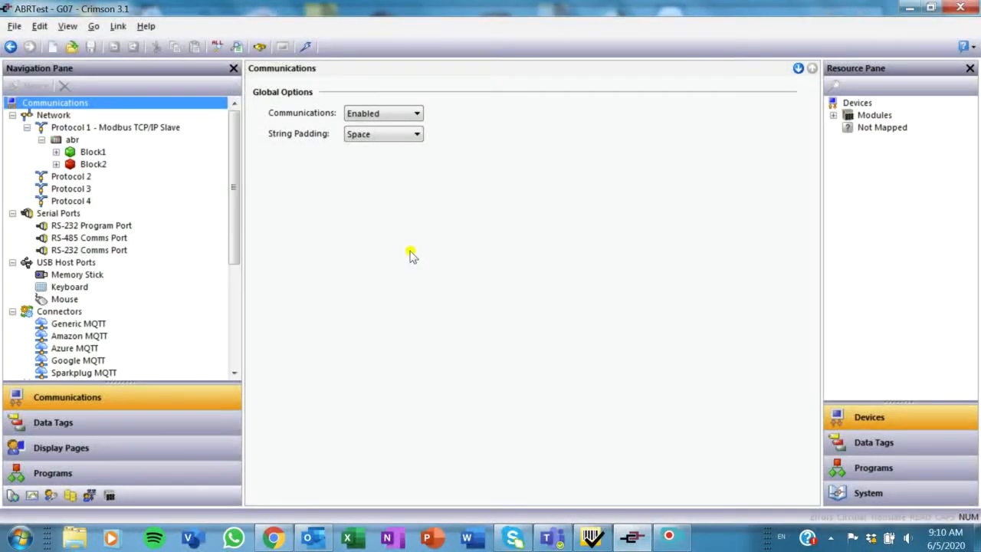
{"action": "mouse_move", "coordinate": [392, 247]}
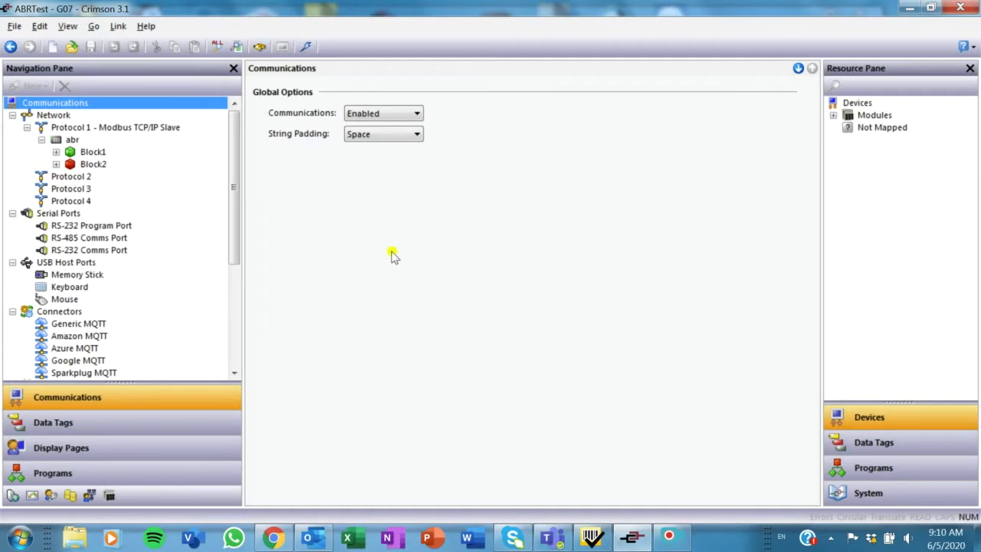
{"action": "mouse_move", "coordinate": [395, 273]}
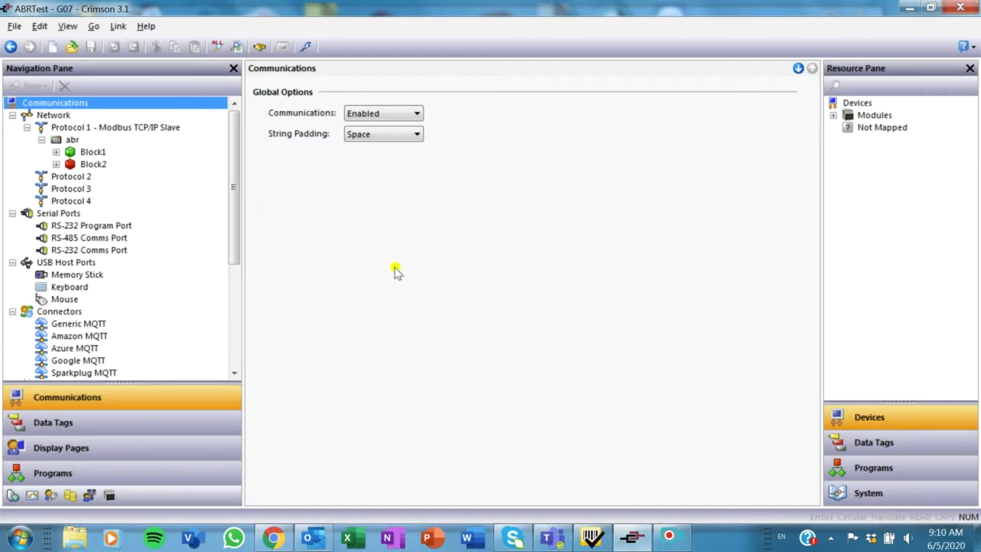
{"action": "mouse_move", "coordinate": [595, 405]}
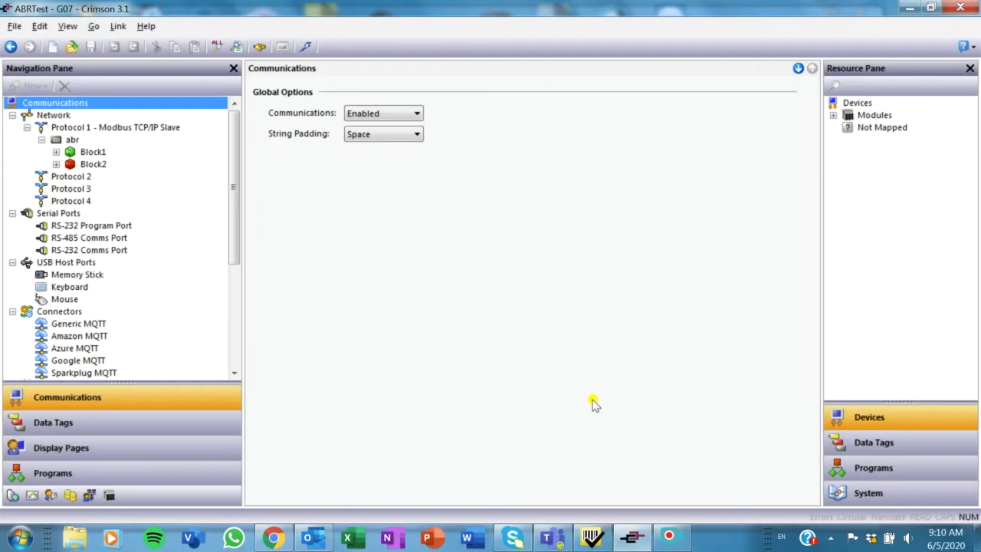
{"action": "mouse_move", "coordinate": [345, 222]}
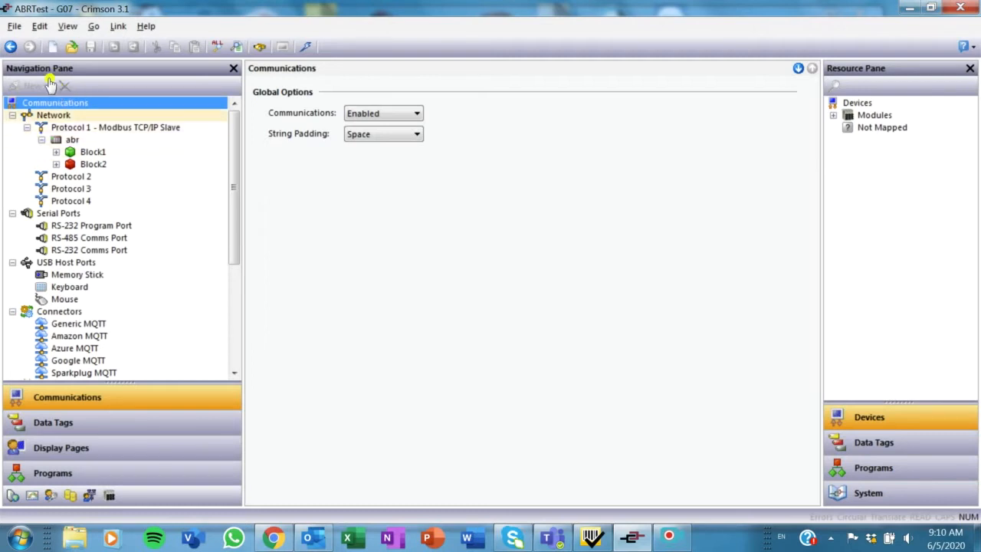
Review the network port settings, including the Download tab, alongside Protocol 1.
{"action": "left_click", "coordinate": [52, 113]}
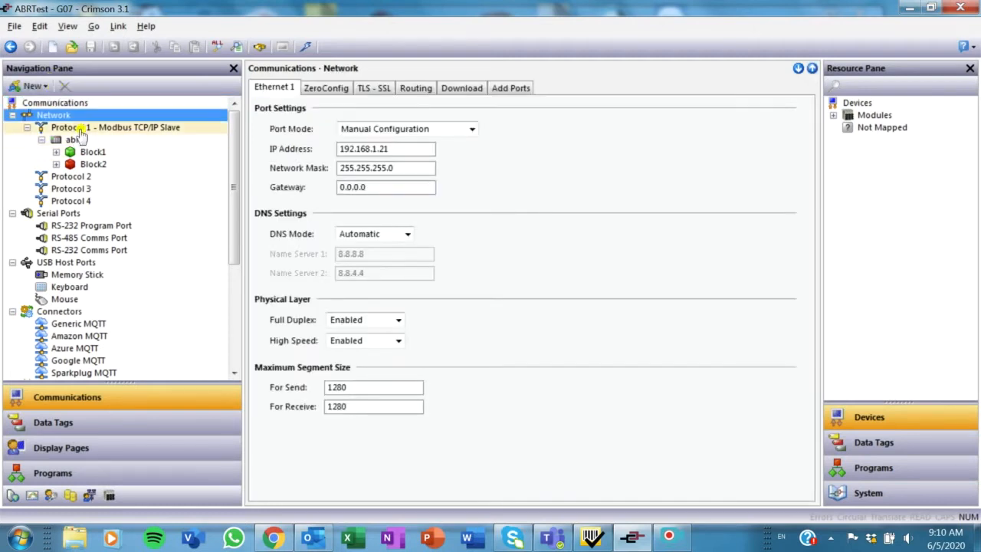
{"action": "left_click", "coordinate": [70, 127]}
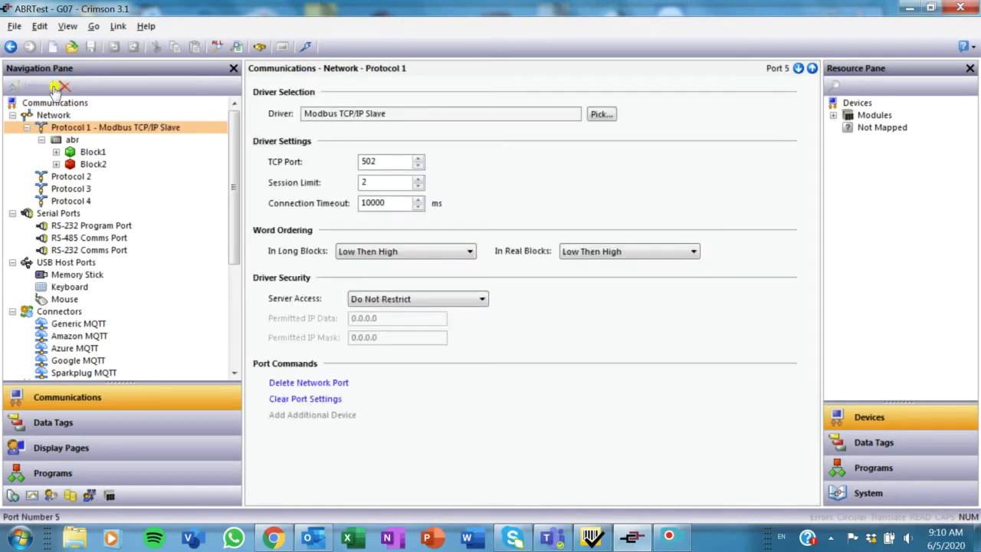
{"action": "left_click", "coordinate": [117, 125]}
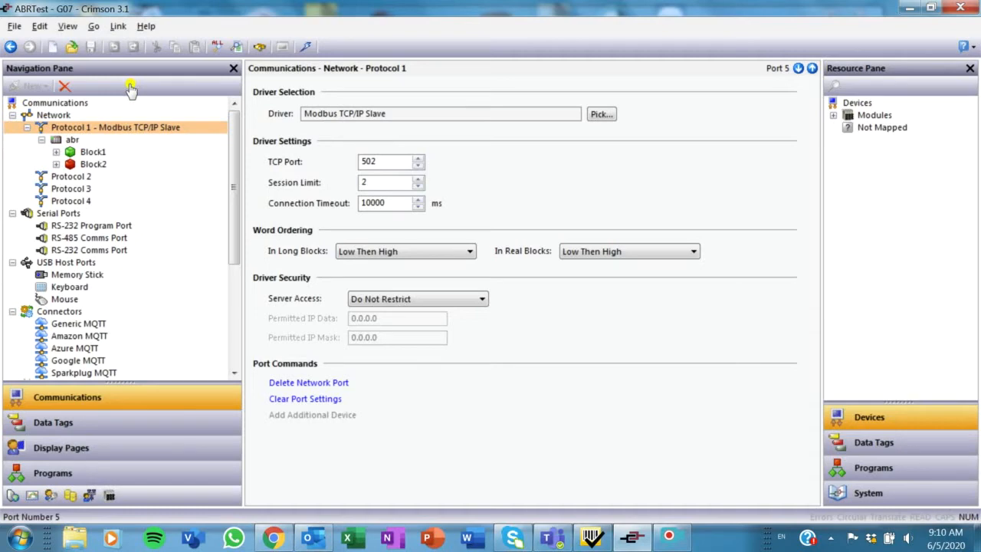
{"action": "left_click", "coordinate": [52, 114]}
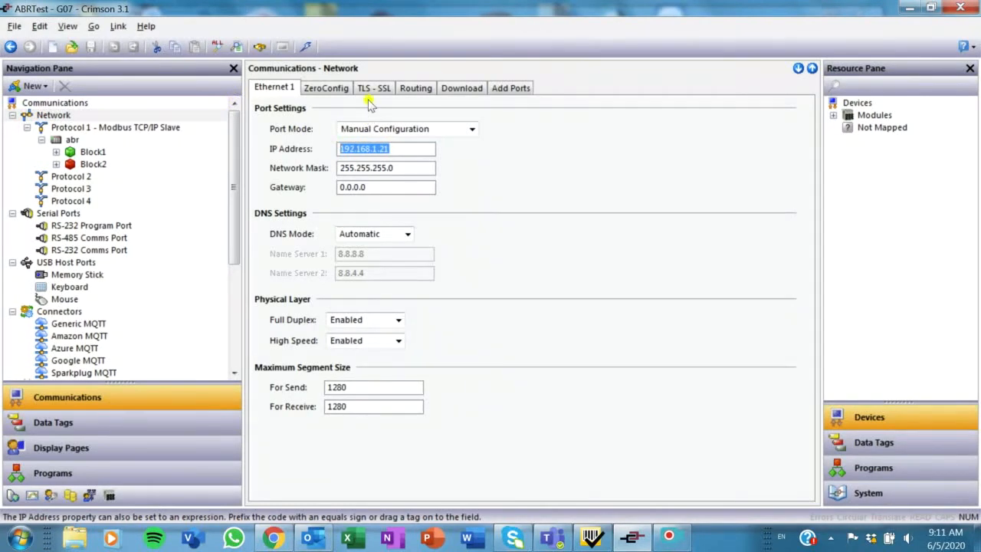
{"action": "left_click", "coordinate": [461, 87]}
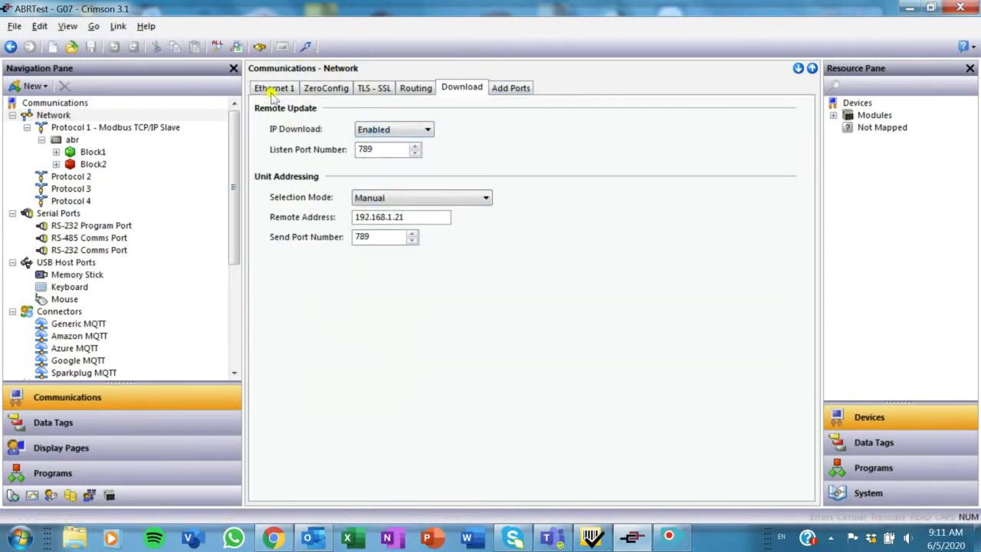
View Protocol 1's available drivers via Pick..., keeping Modbus TCP/IP Slave on port 502.
{"action": "left_click", "coordinate": [116, 126]}
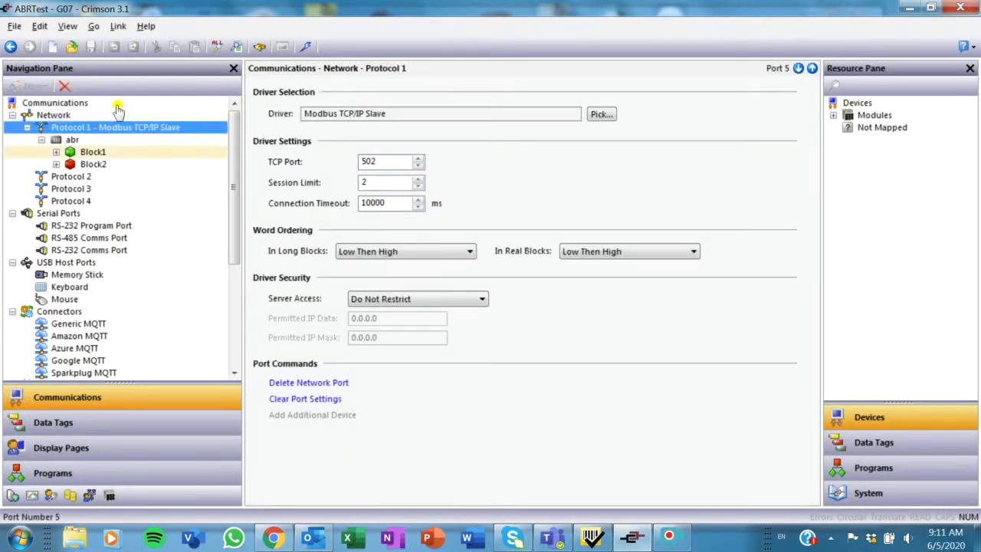
{"action": "left_click", "coordinate": [601, 113]}
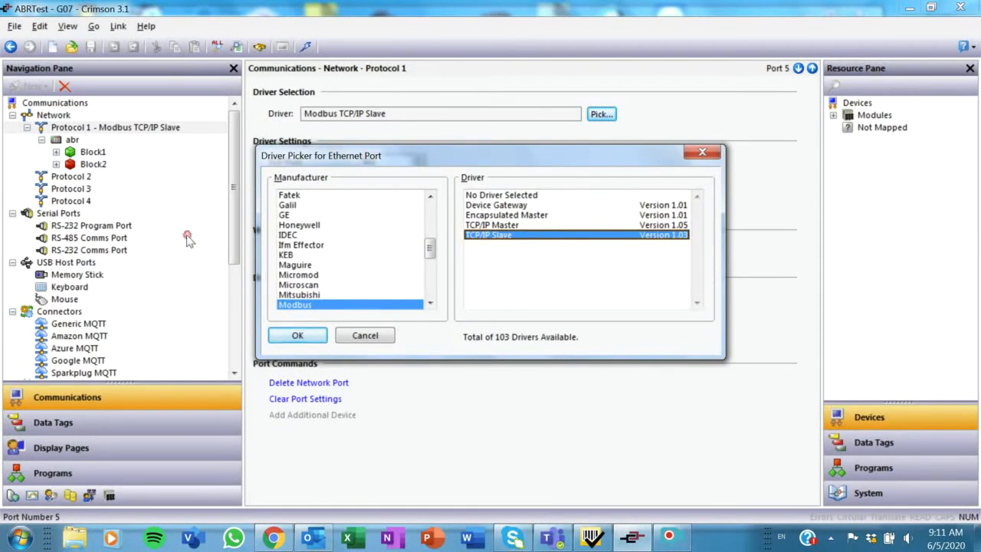
{"action": "left_click", "coordinate": [297, 334]}
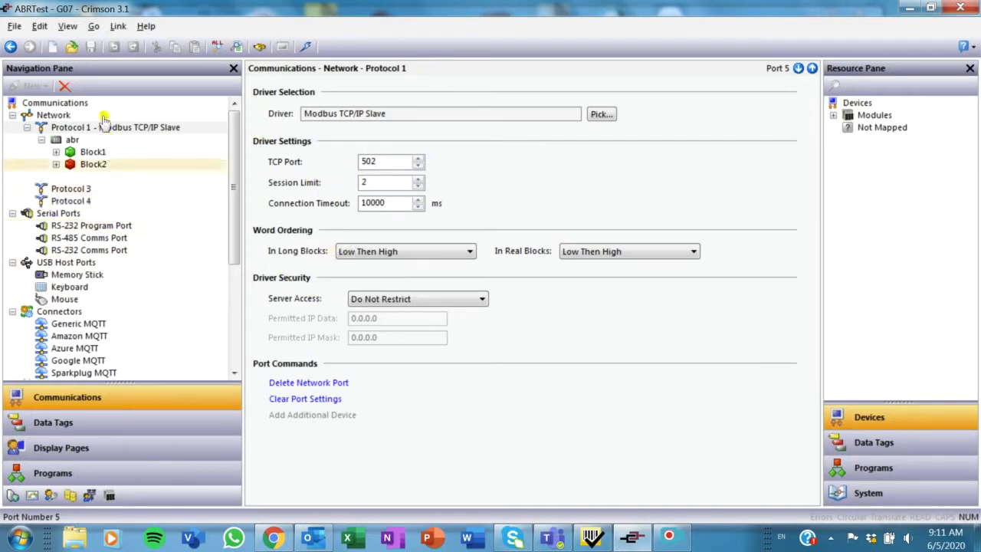
Show the abr device settings under Protocol 1 with its two blocks listed.
{"action": "left_click", "coordinate": [72, 139]}
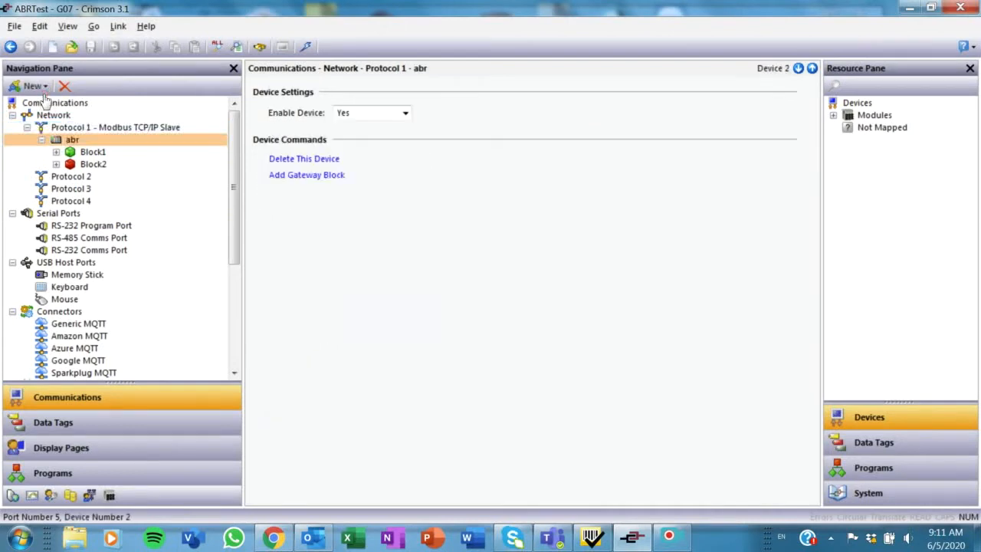
{"action": "mouse_move", "coordinate": [46, 94]}
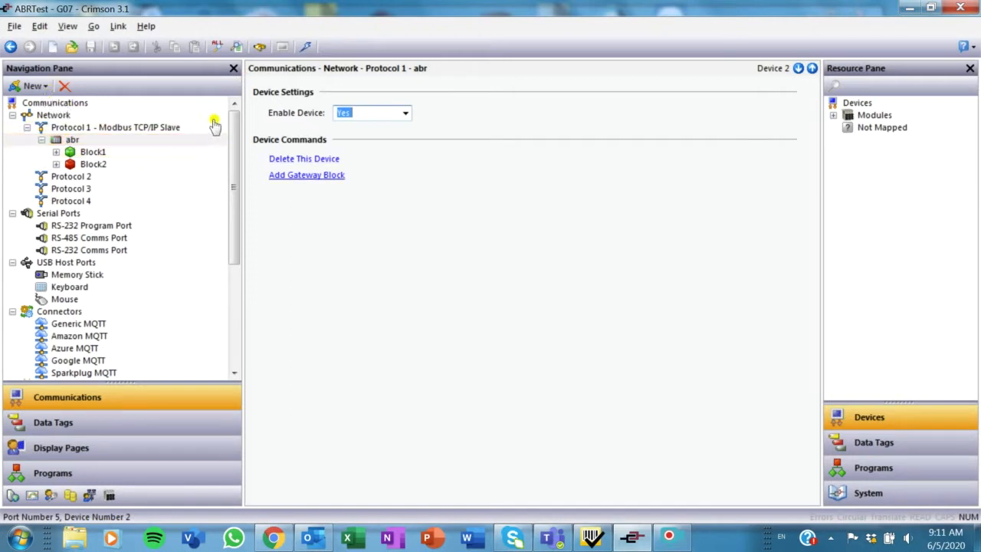
{"action": "mouse_move", "coordinate": [212, 123]}
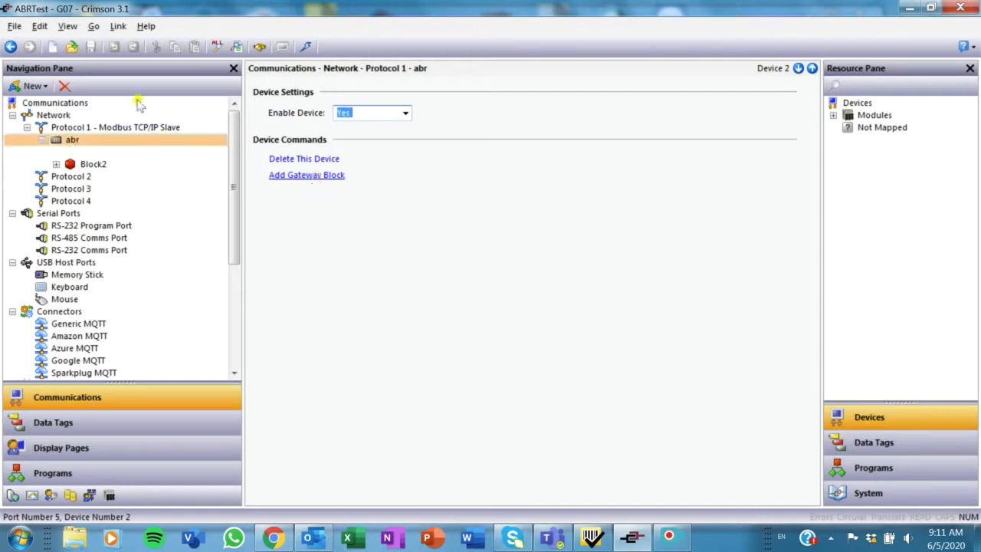
{"action": "left_click", "coordinate": [306, 175]}
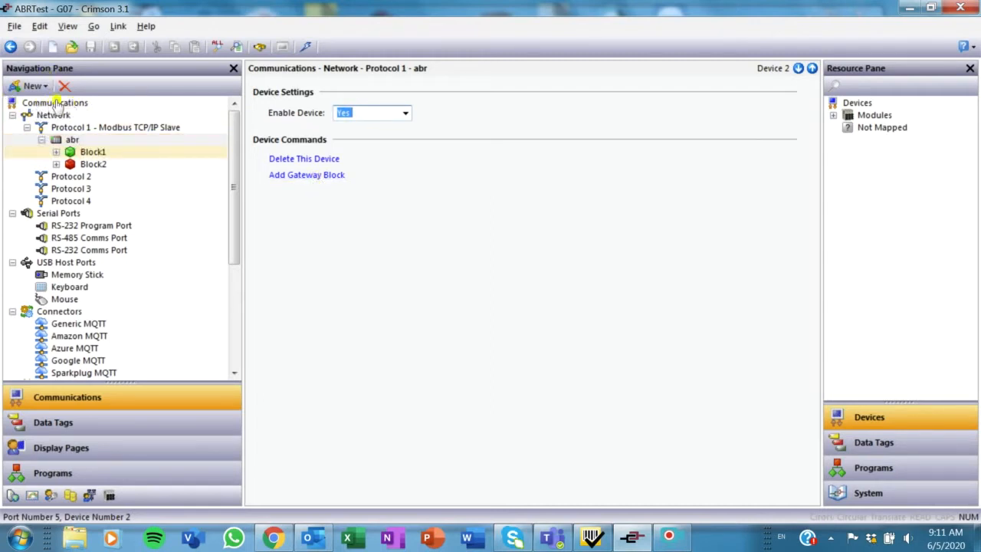
Check Block1's start address 100001 in the Digital Inputs address dialog, block size 1.
{"action": "left_click", "coordinate": [92, 152]}
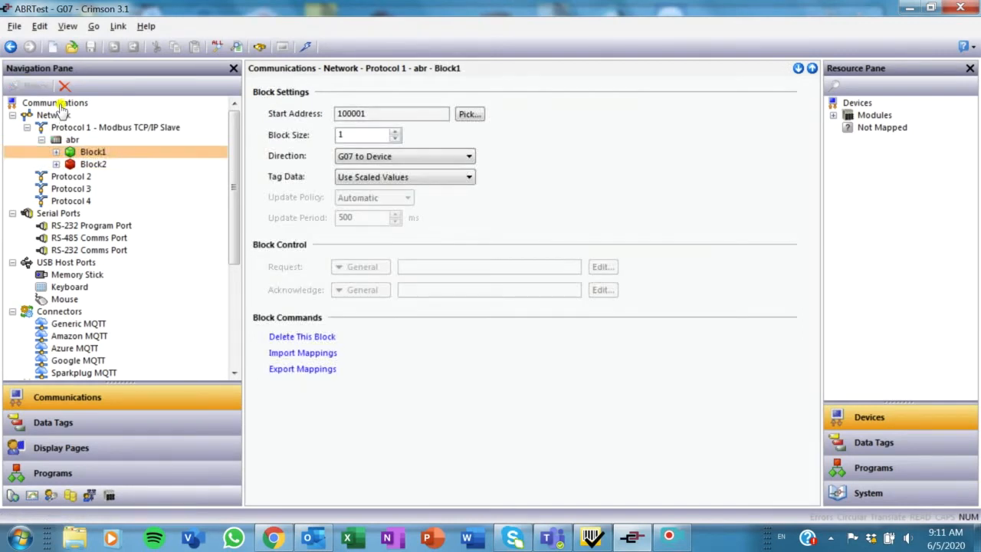
{"action": "left_click", "coordinate": [92, 152]}
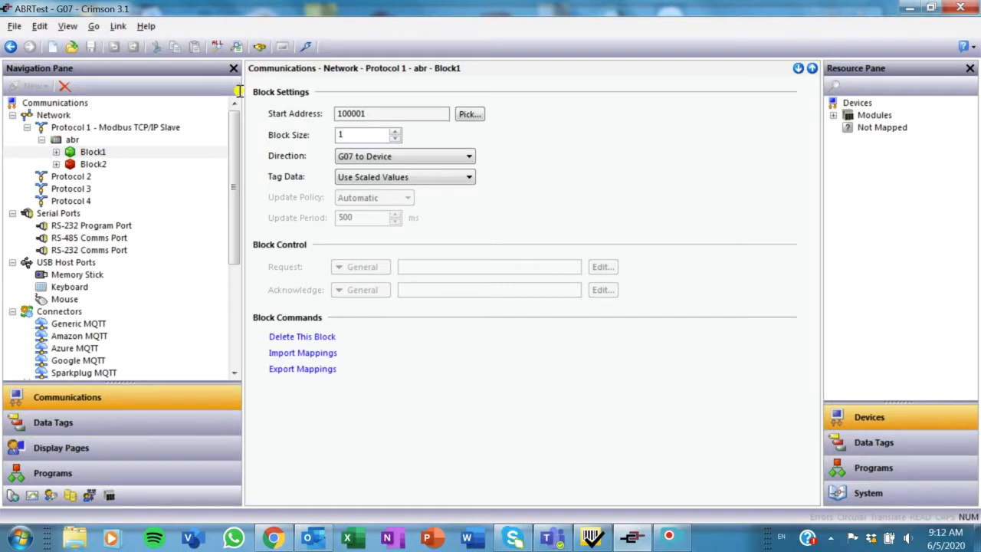
{"action": "left_click", "coordinate": [92, 151]}
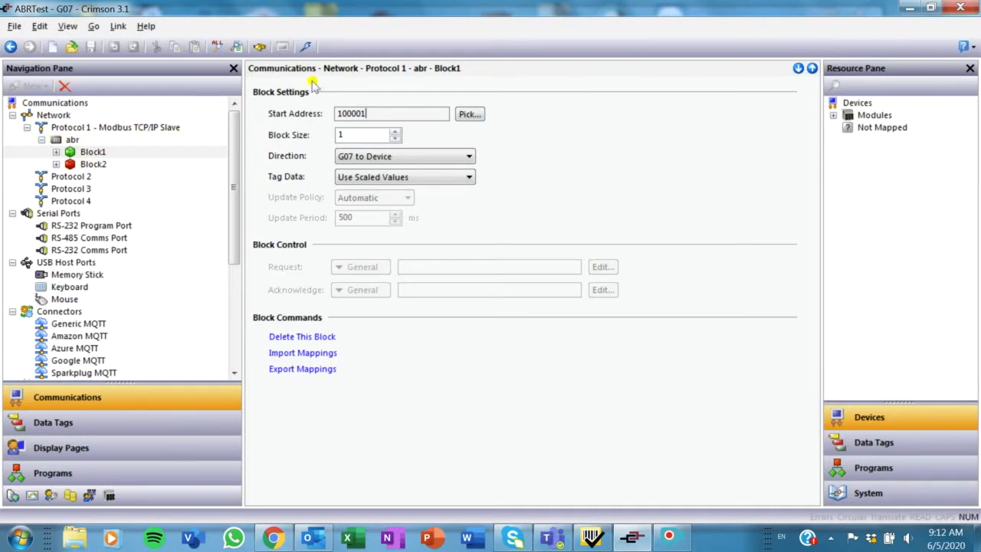
{"action": "left_click", "coordinate": [469, 113]}
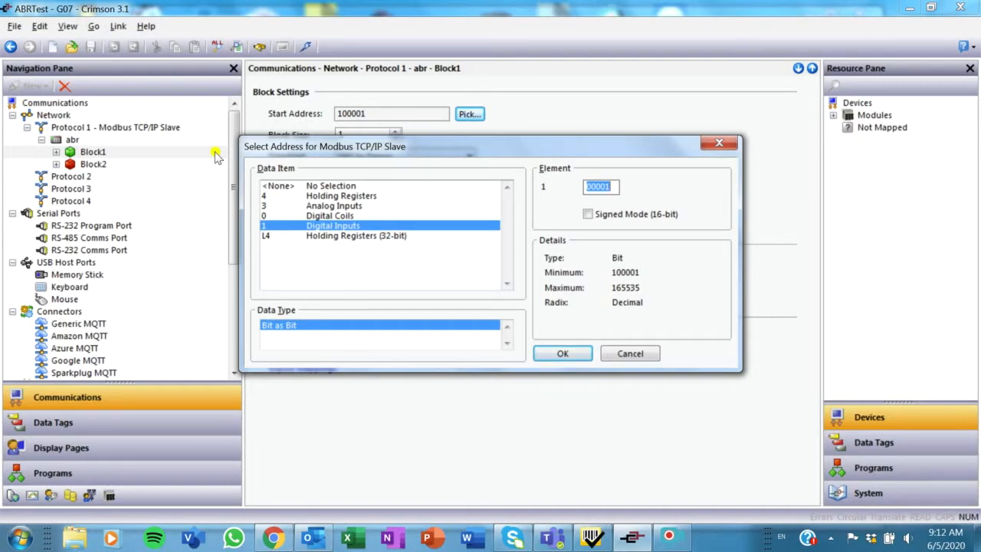
{"action": "mouse_move", "coordinate": [407, 136]}
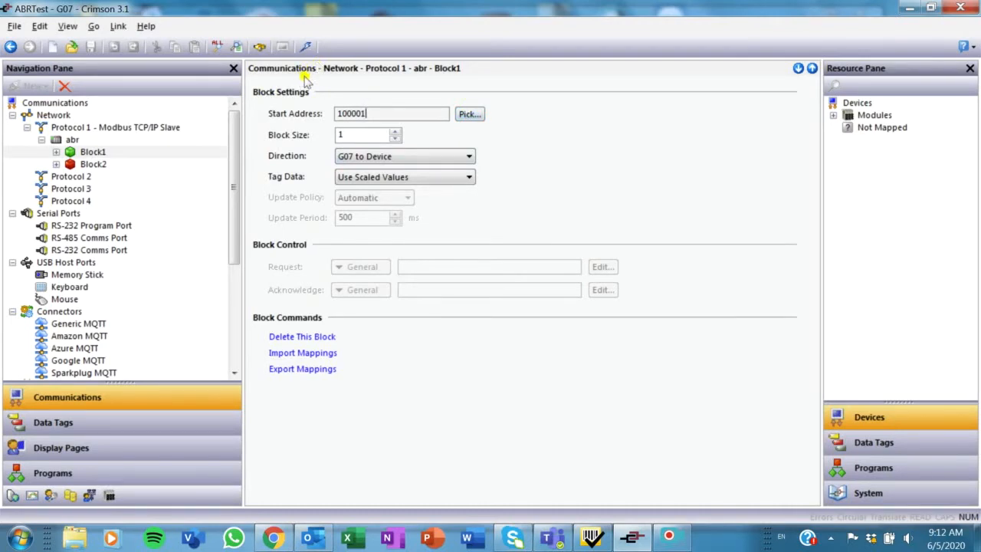
{"action": "mouse_move", "coordinate": [201, 83]}
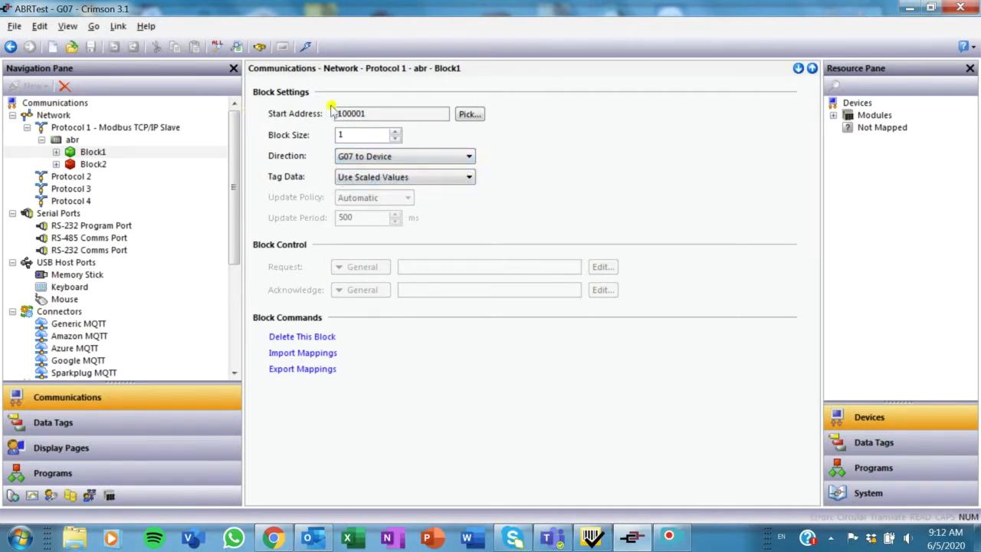
{"action": "left_click", "coordinate": [92, 152]}
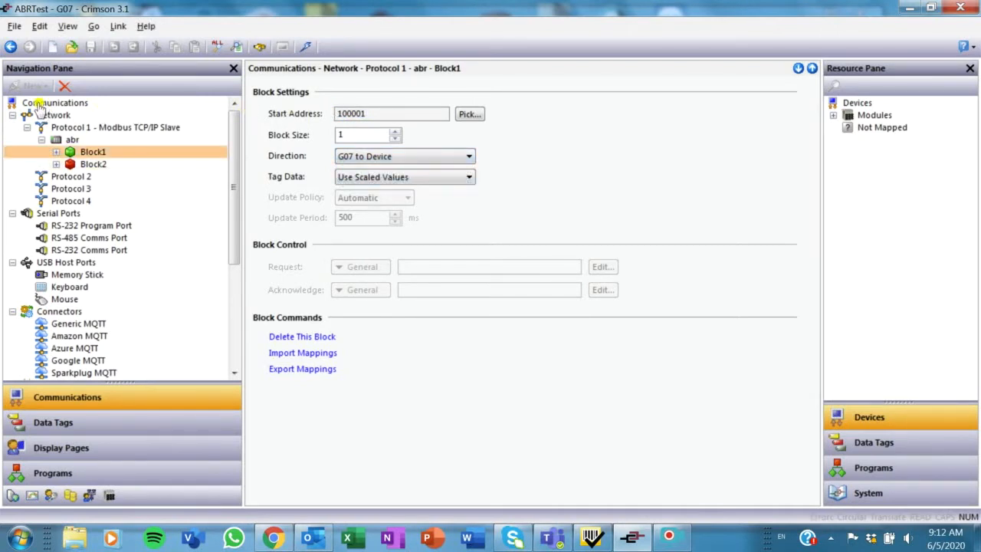
Map the ABR_Trigger data tag from the ABR folder onto Block1's 100001 register.
{"action": "left_click", "coordinate": [55, 152]}
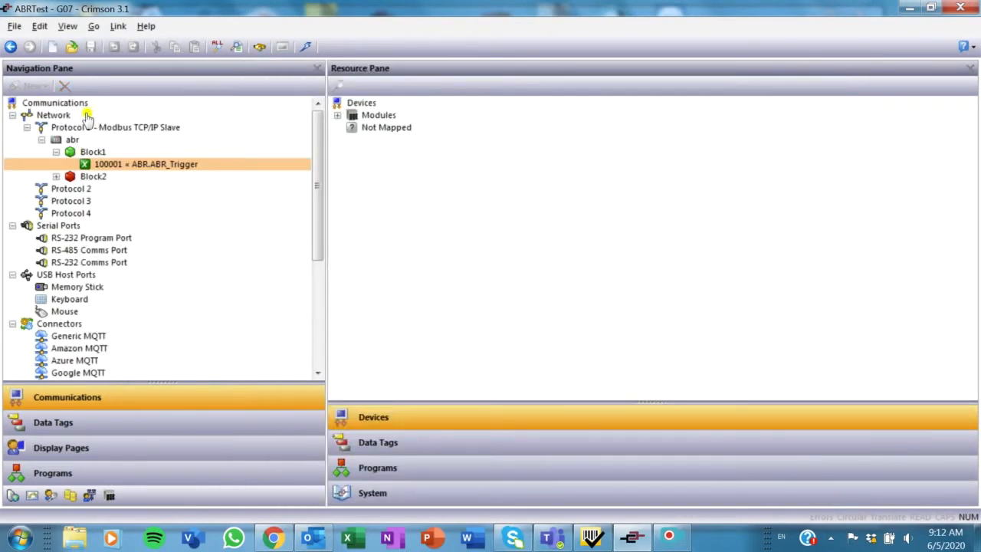
{"action": "mouse_move", "coordinate": [74, 120]}
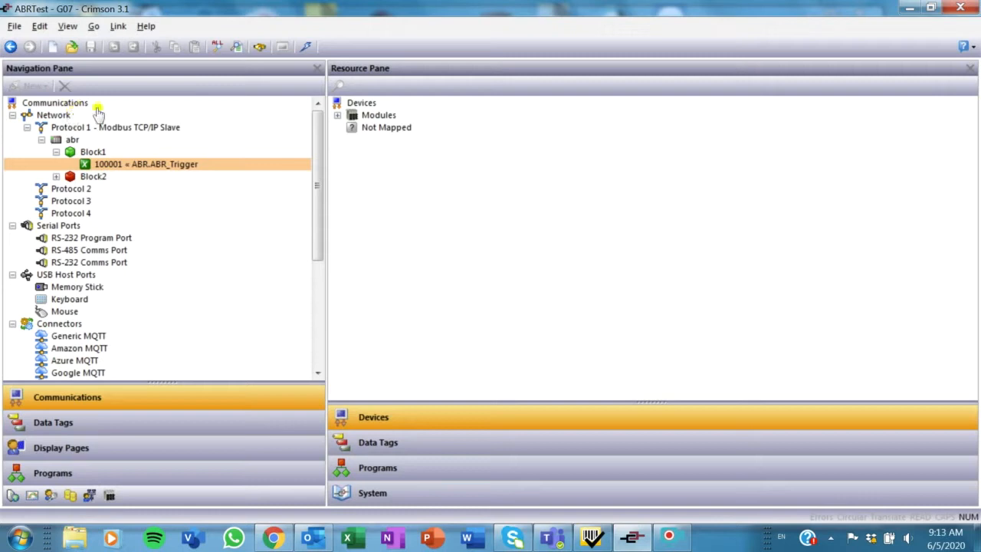
{"action": "mouse_move", "coordinate": [110, 116]}
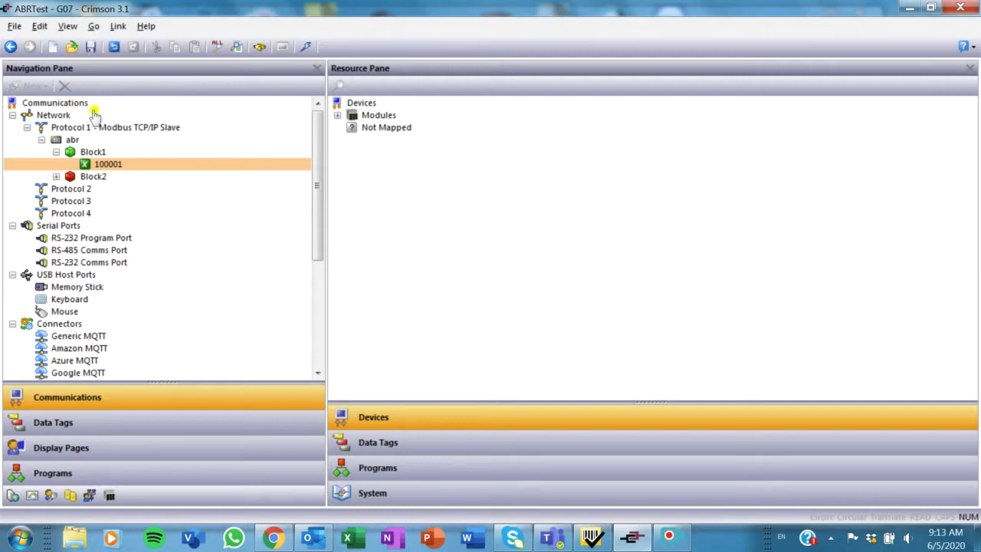
{"action": "mouse_move", "coordinate": [79, 115]}
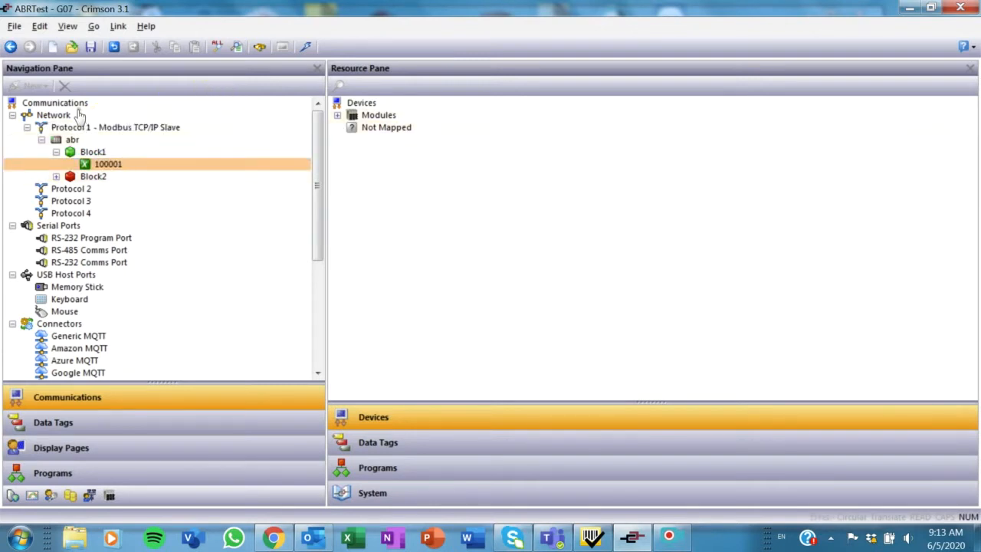
{"action": "left_click", "coordinate": [108, 164]}
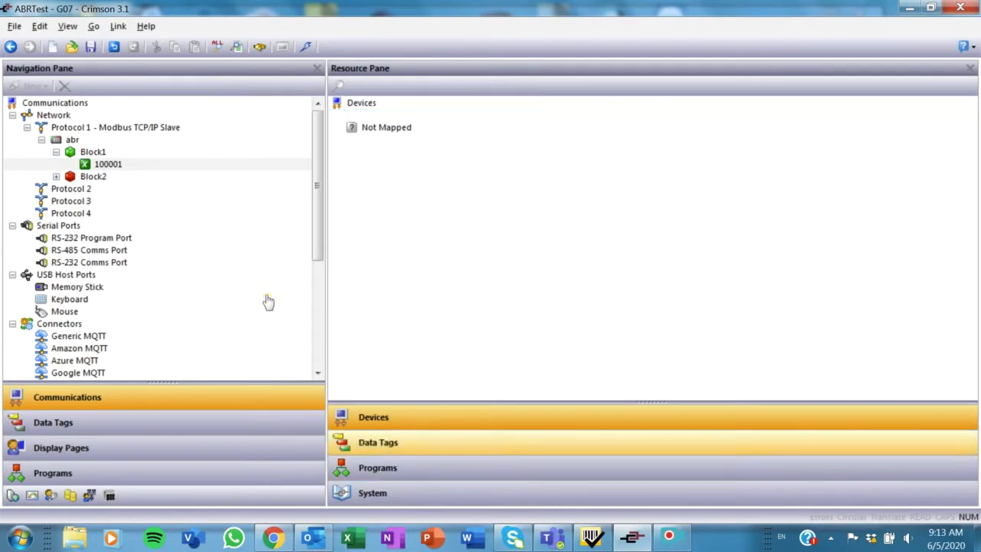
{"action": "left_click", "coordinate": [377, 442]}
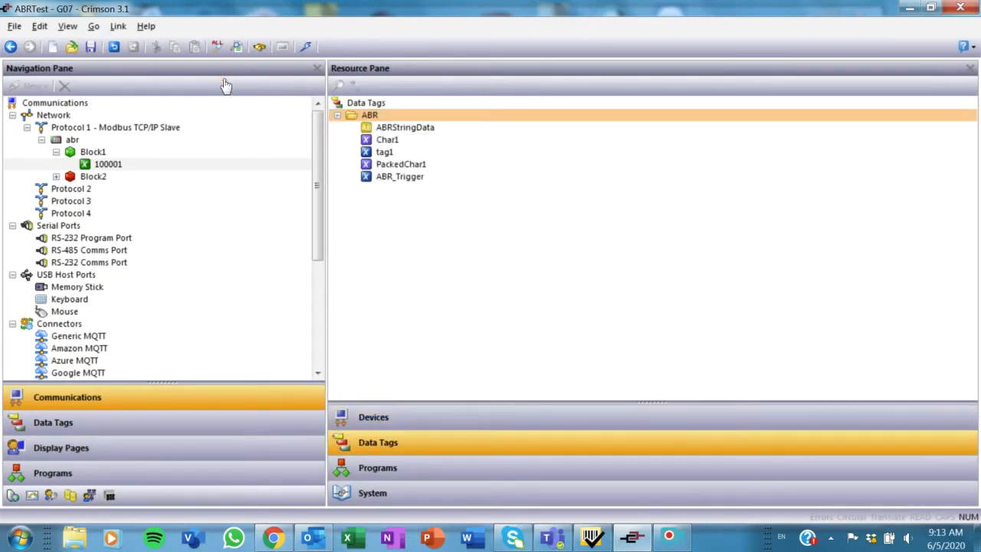
{"action": "left_click", "coordinate": [370, 113]}
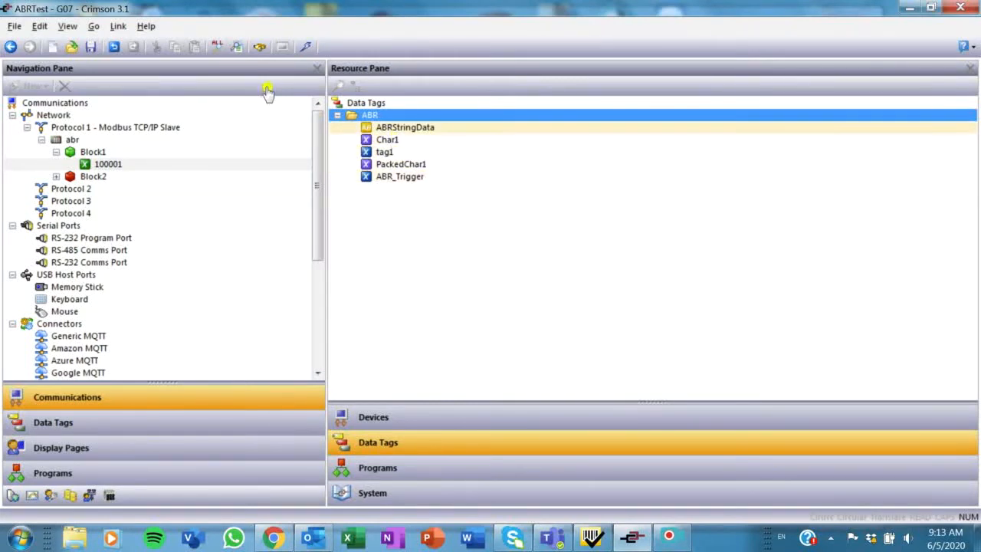
{"action": "left_click", "coordinate": [398, 176]}
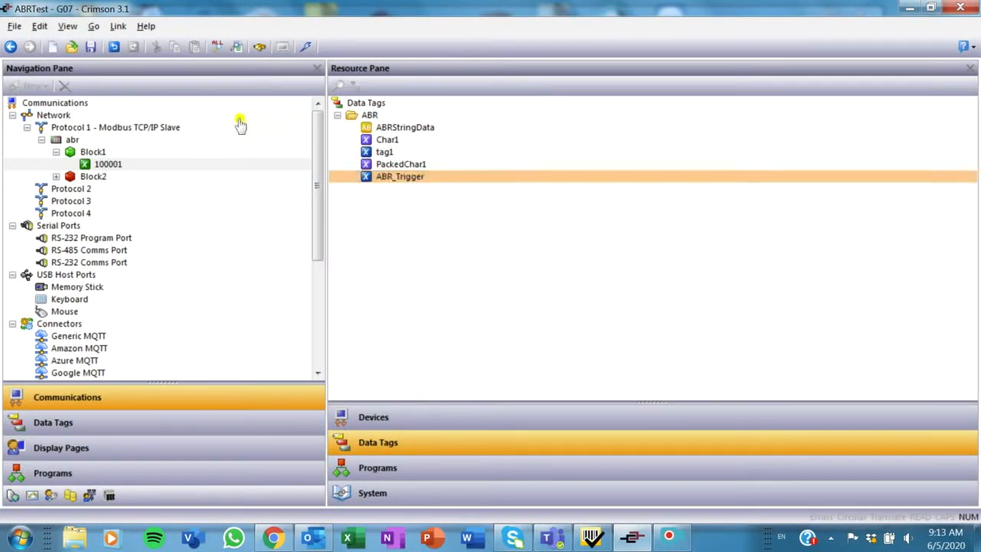
{"action": "mouse_move", "coordinate": [252, 124]}
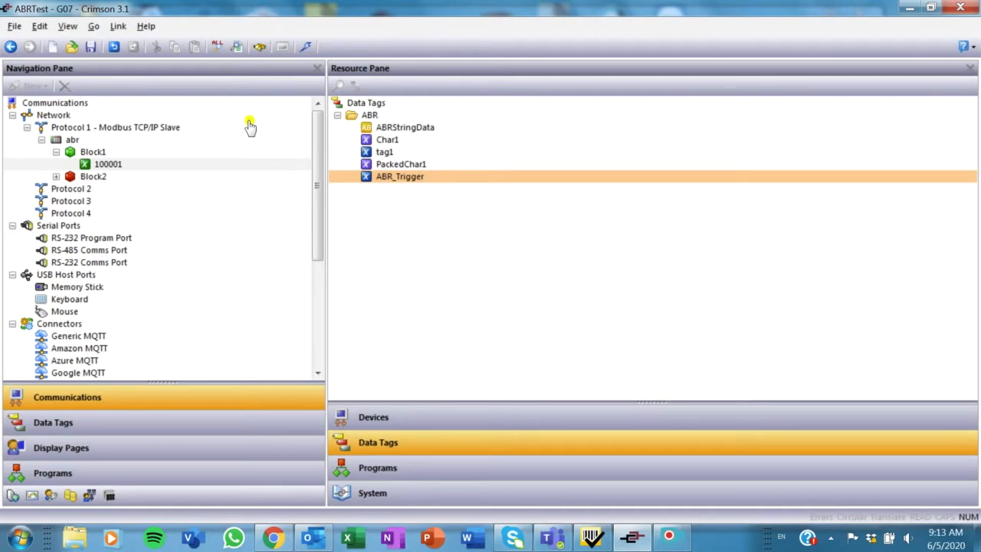
{"action": "mouse_move", "coordinate": [251, 126]}
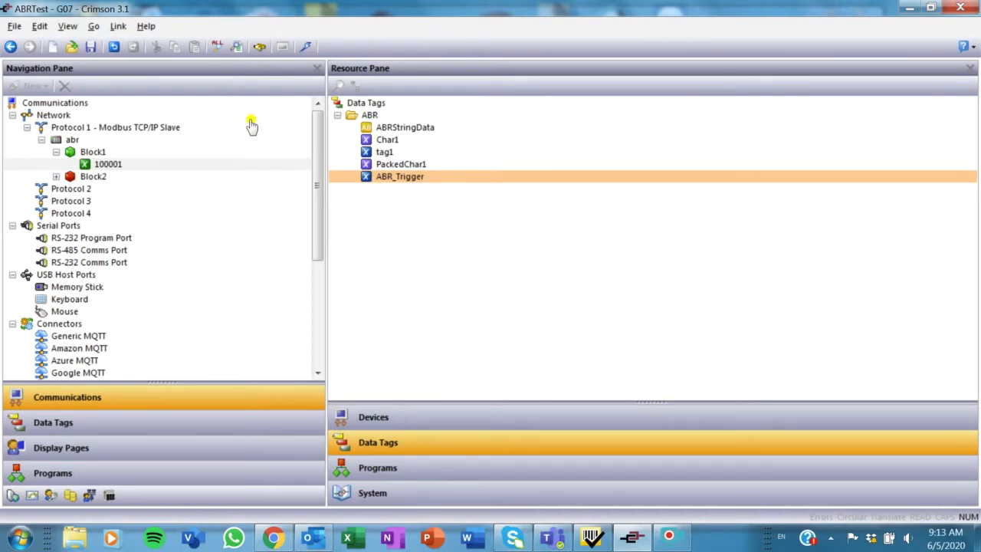
{"action": "mouse_move", "coordinate": [253, 126]}
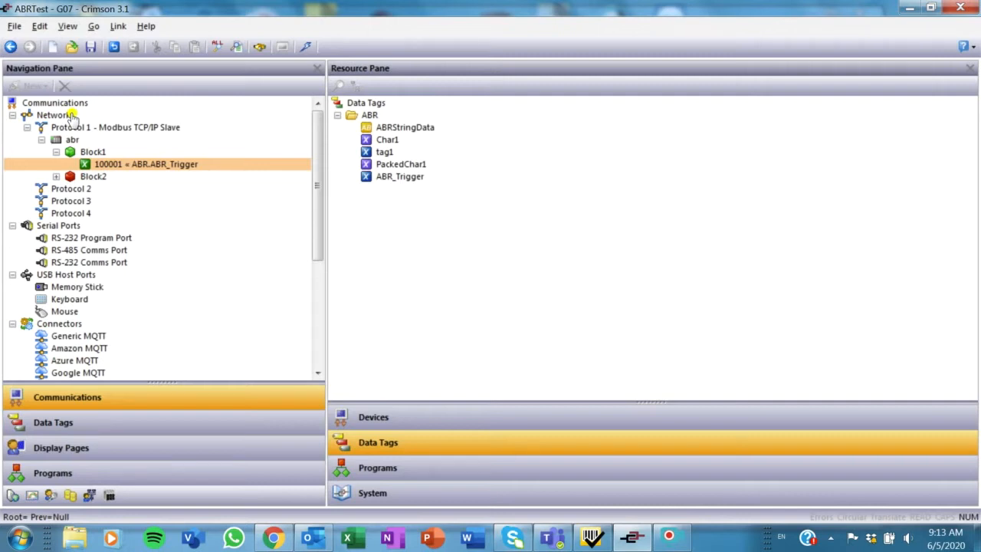
{"action": "left_click", "coordinate": [145, 164]}
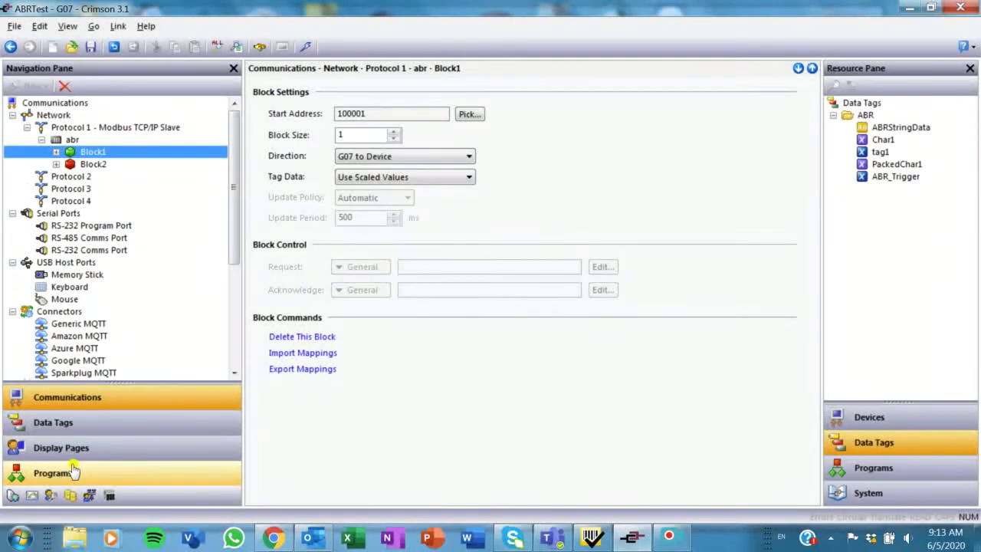
Show Page1 and the ABR_Trigger data box's Data options.
{"action": "left_click", "coordinate": [61, 447]}
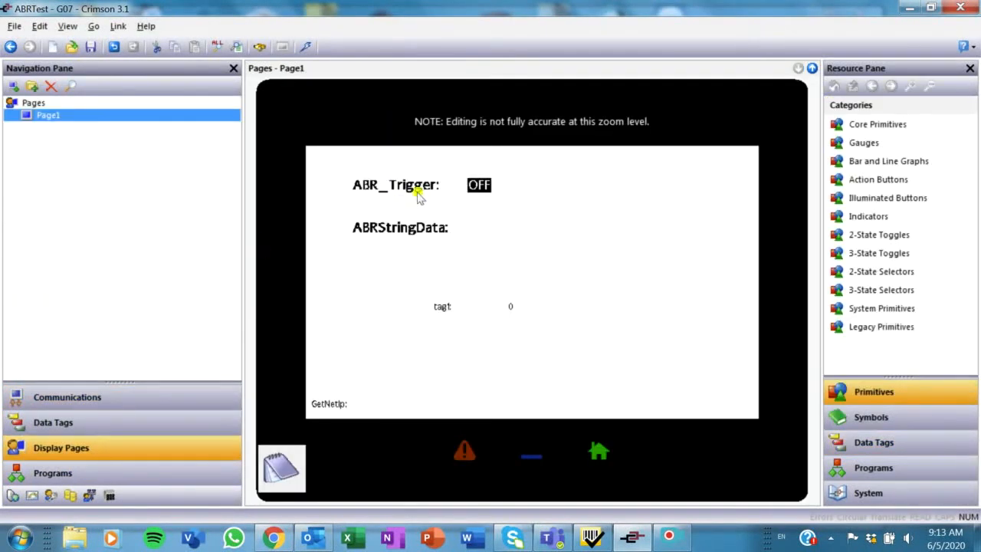
{"action": "left_click", "coordinate": [420, 183]}
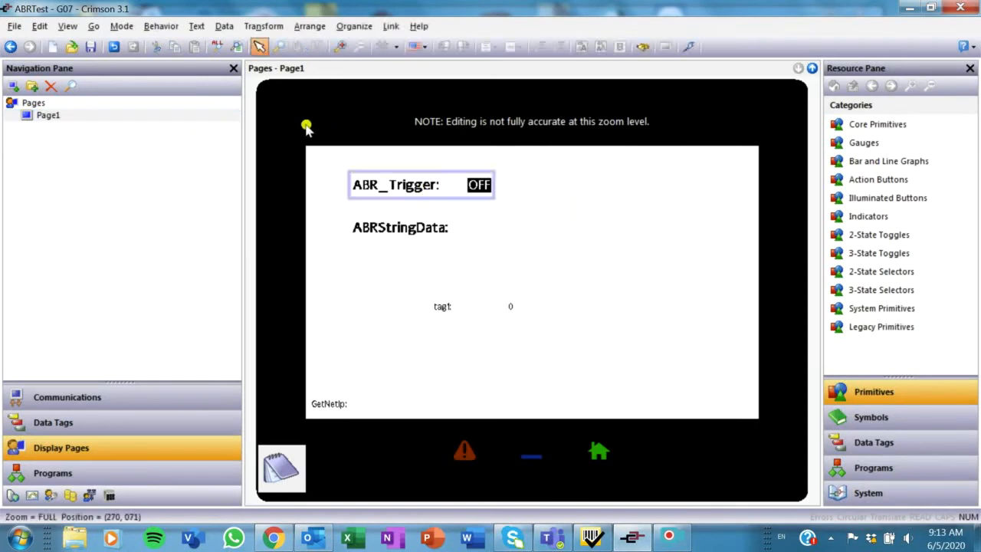
{"action": "left_click", "coordinate": [396, 184]}
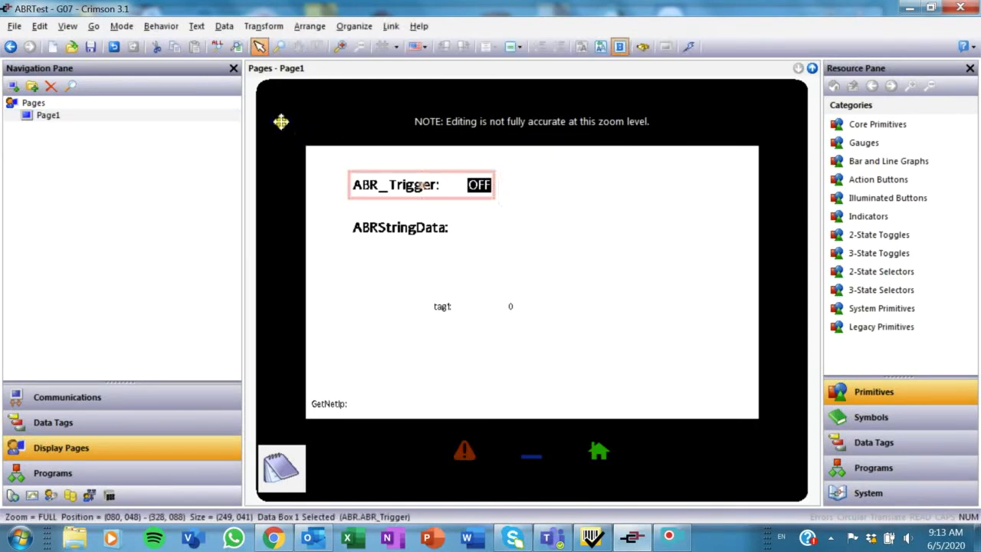
{"action": "right_click", "coordinate": [478, 184]}
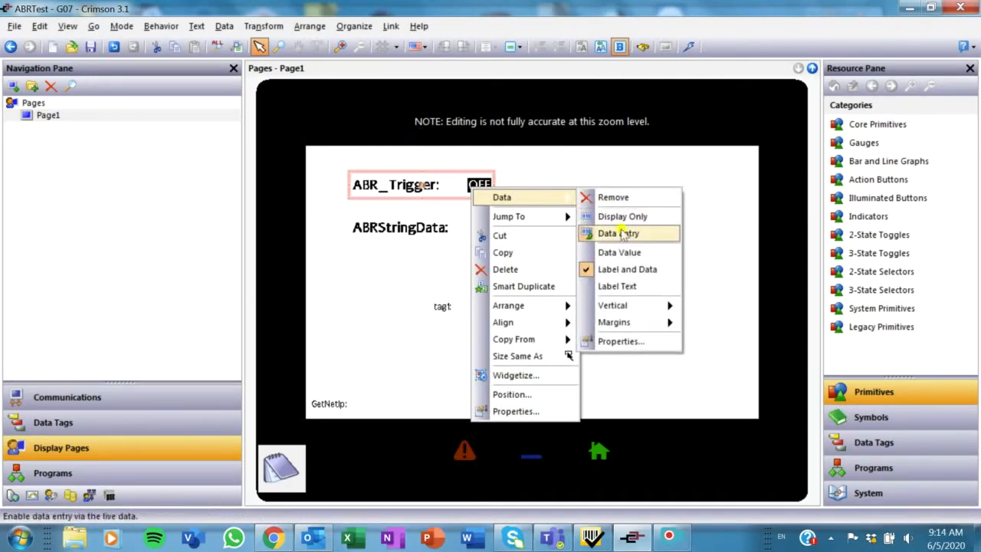
{"action": "mouse_move", "coordinate": [426, 161]}
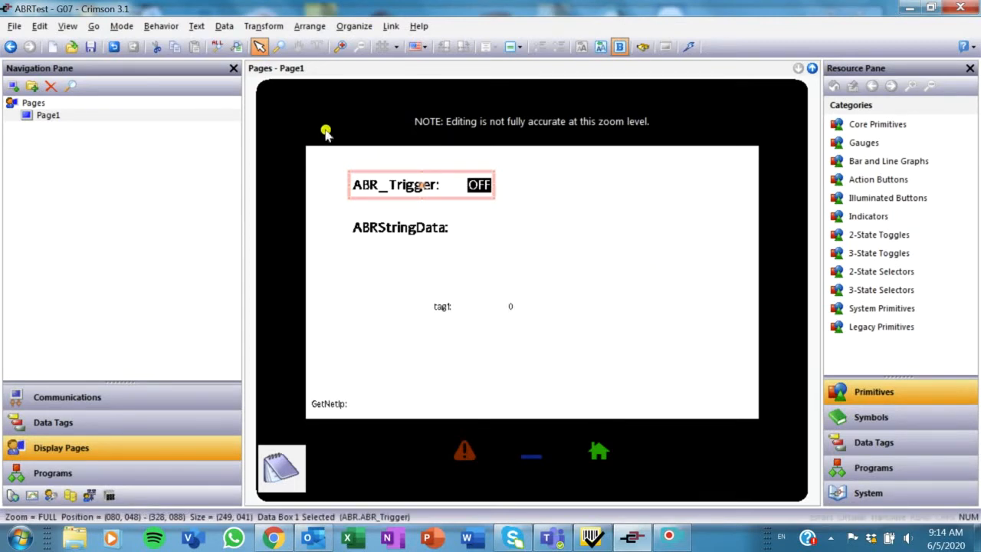
{"action": "mouse_move", "coordinate": [391, 141]}
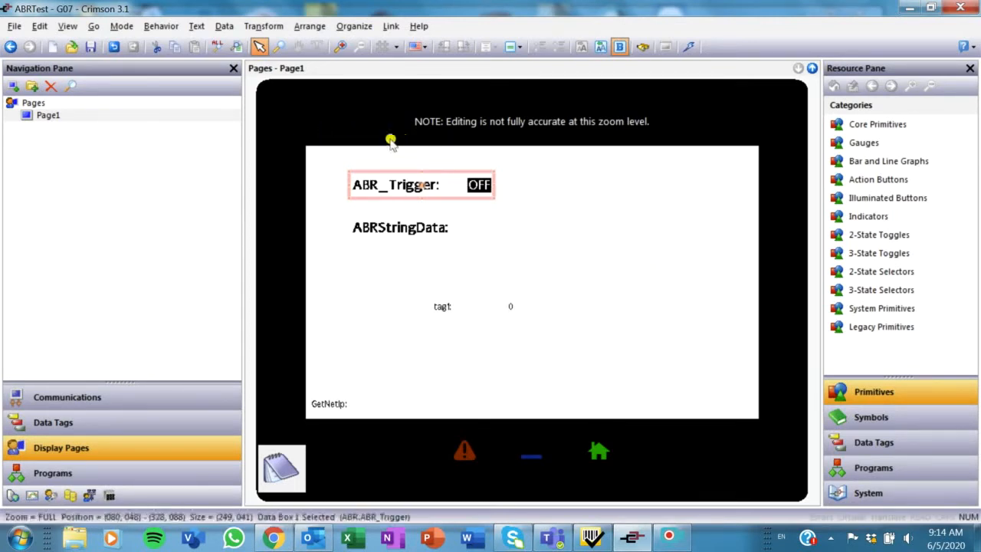
Check ABR_Trigger's internal source and two-state ON/OFF format, then return to Communications.
{"action": "left_click", "coordinate": [52, 423]}
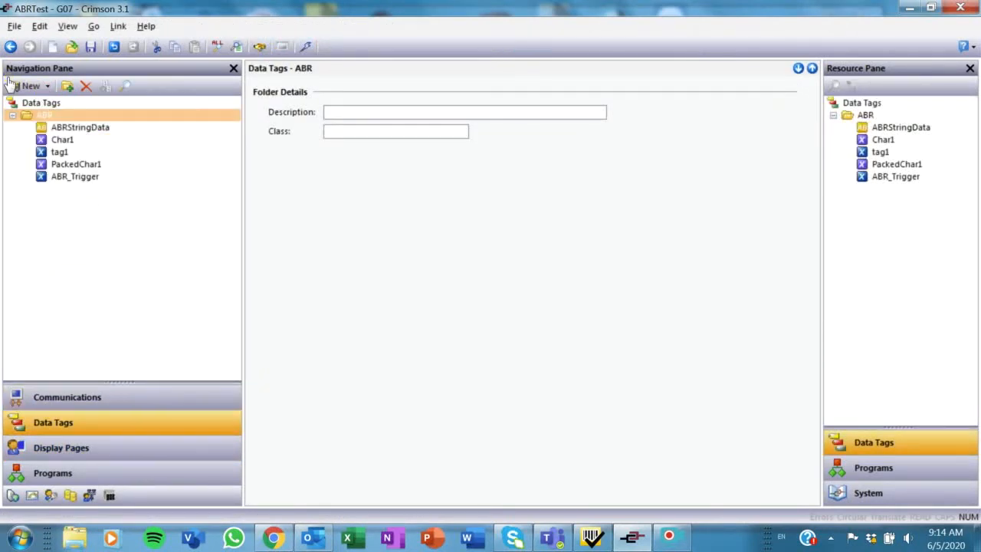
{"action": "left_click", "coordinate": [45, 115]}
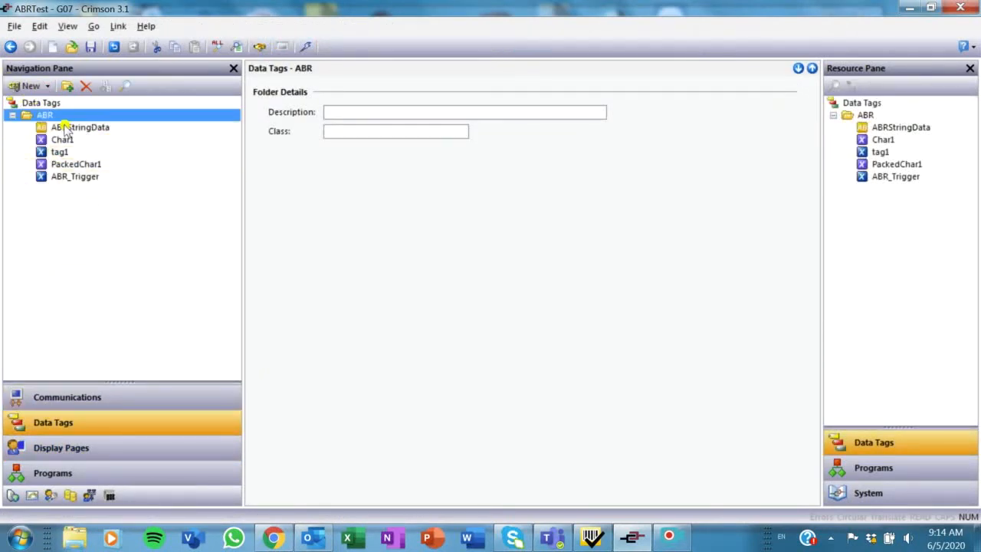
{"action": "left_click", "coordinate": [73, 176]}
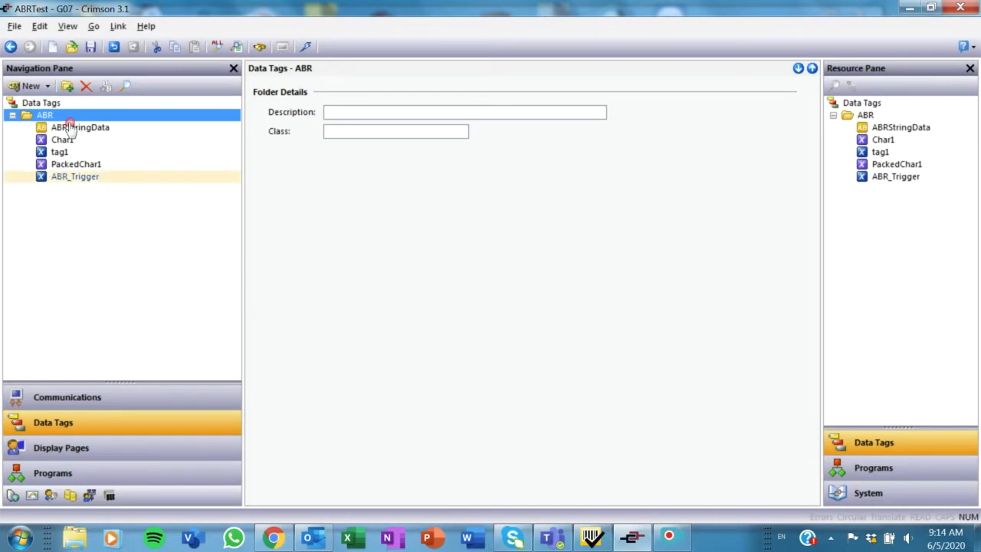
{"action": "left_click", "coordinate": [73, 176]}
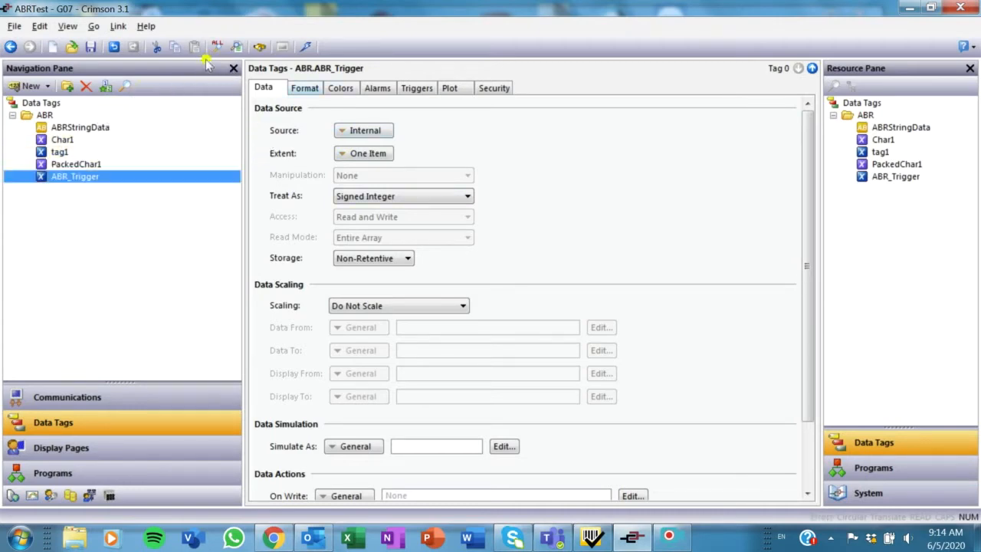
{"action": "left_click", "coordinate": [303, 88]}
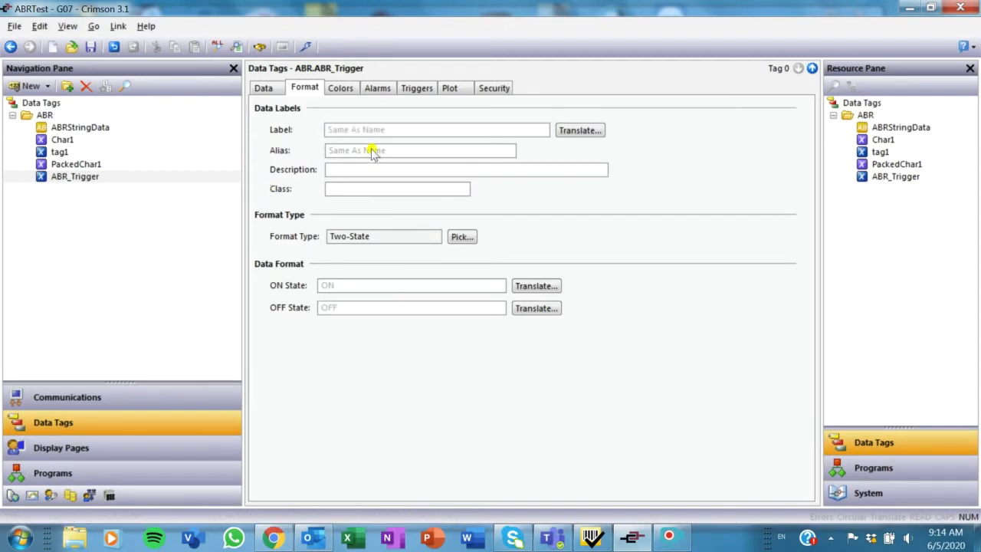
{"action": "left_click", "coordinate": [44, 114]}
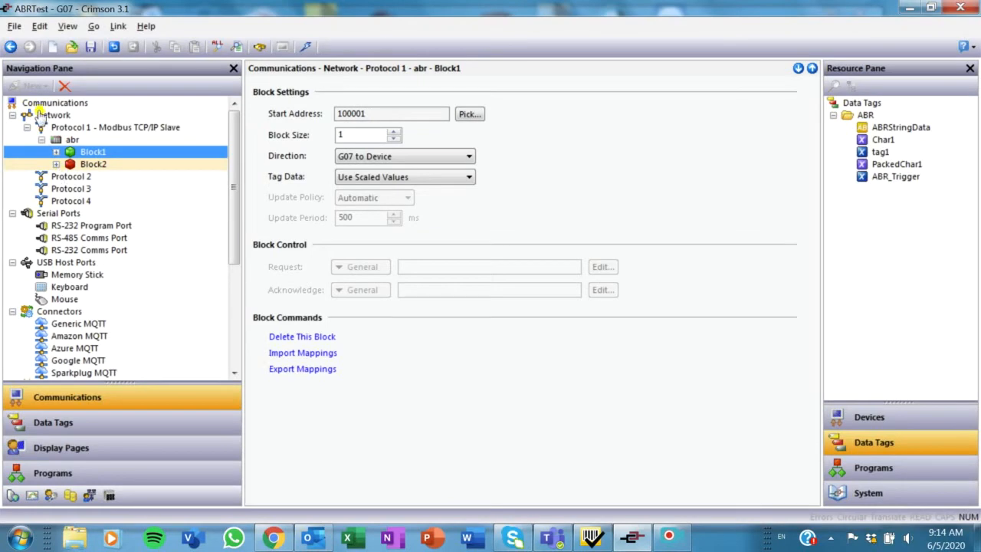
Check Block2: start 400001, size 20, direction Device to G07, mapped to PackedChar1.
{"action": "left_click", "coordinate": [55, 114]}
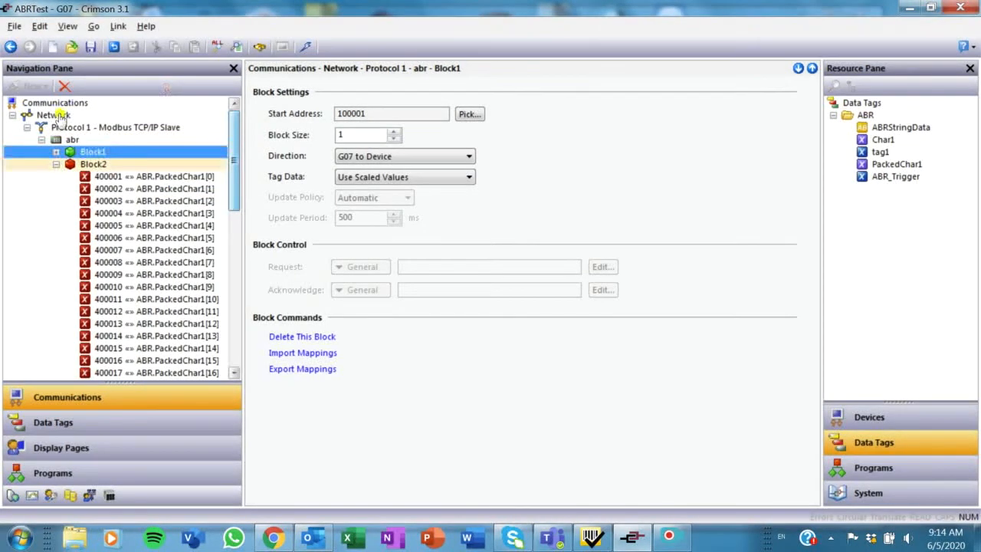
{"action": "left_click", "coordinate": [92, 163]}
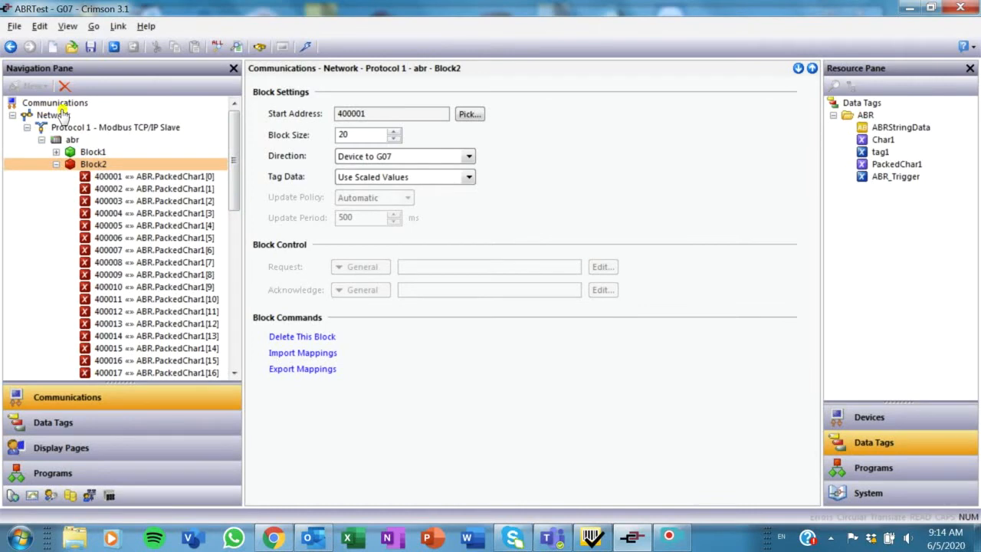
{"action": "left_click", "coordinate": [92, 164]}
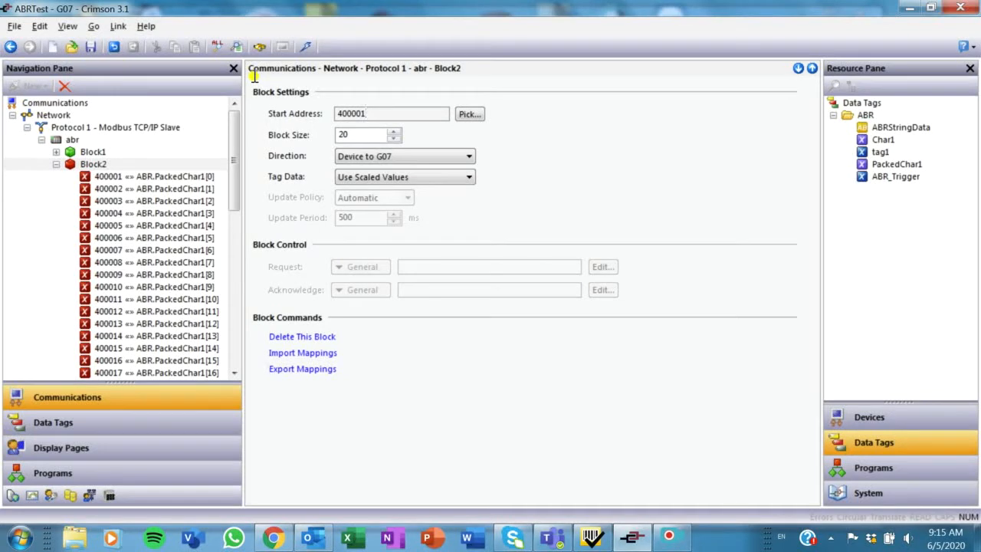
{"action": "left_click", "coordinate": [469, 113]}
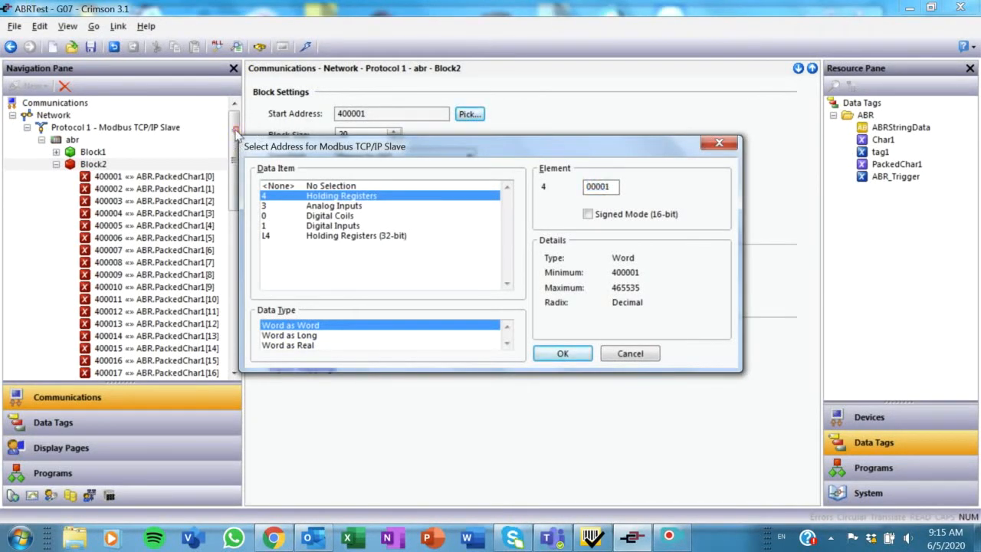
{"action": "mouse_move", "coordinate": [202, 222]}
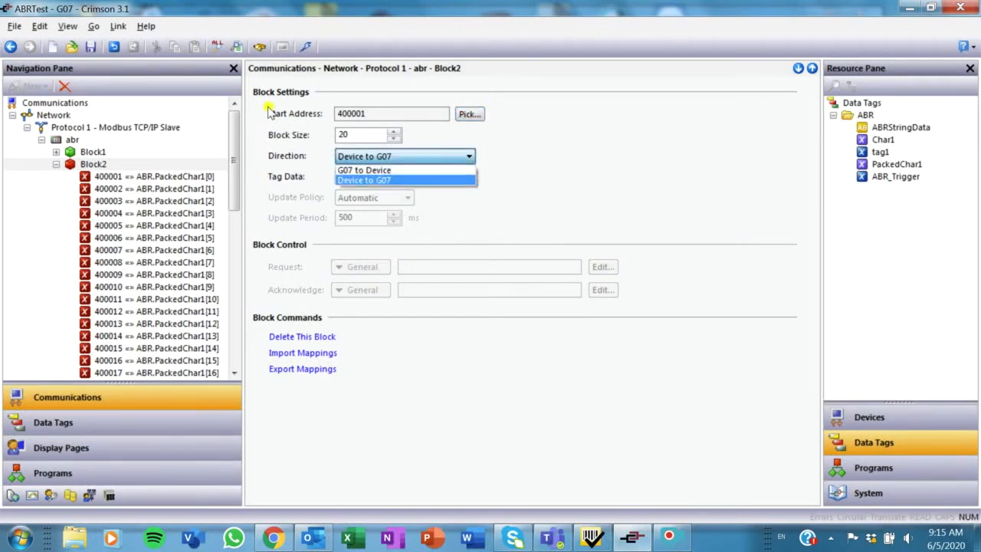
{"action": "mouse_move", "coordinate": [264, 126]}
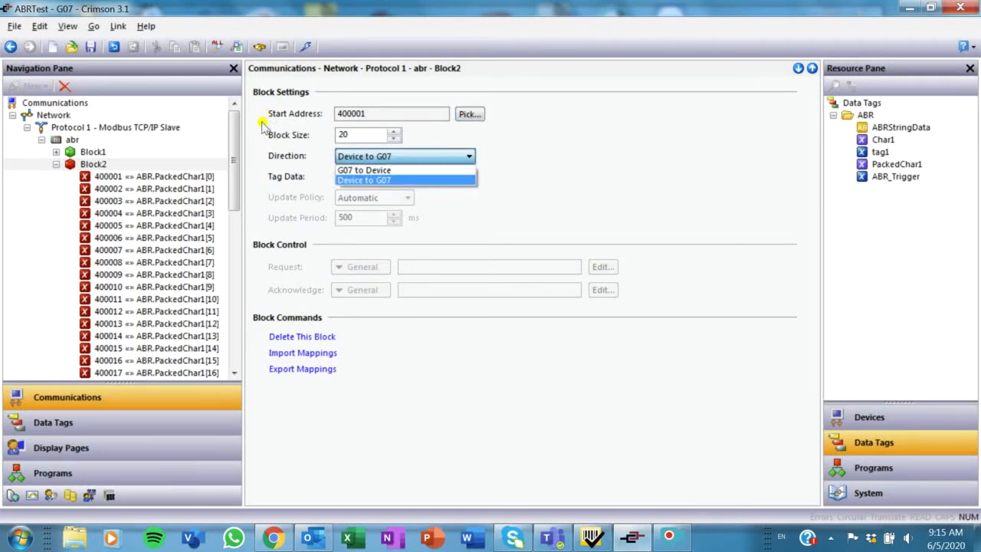
{"action": "left_click", "coordinate": [404, 176]}
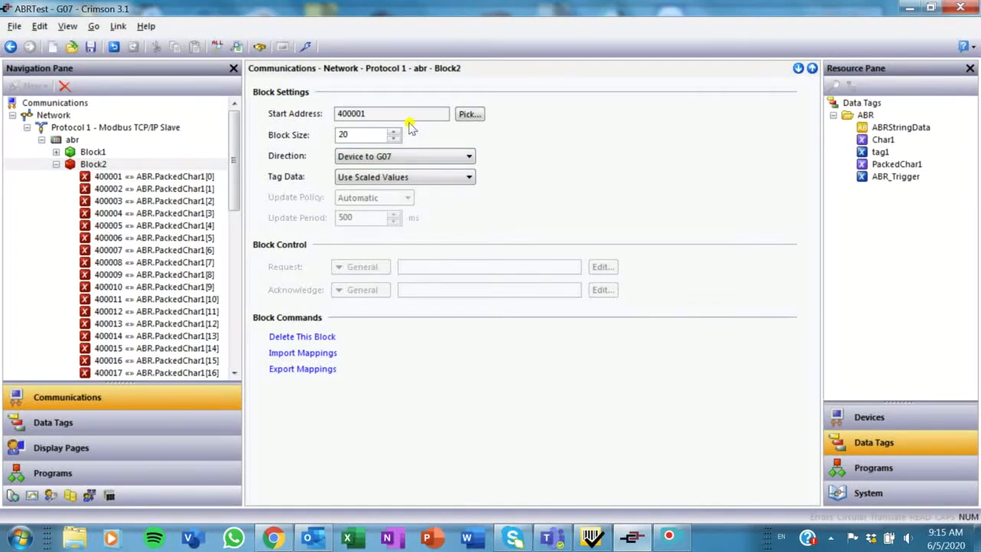
{"action": "mouse_move", "coordinate": [407, 132]}
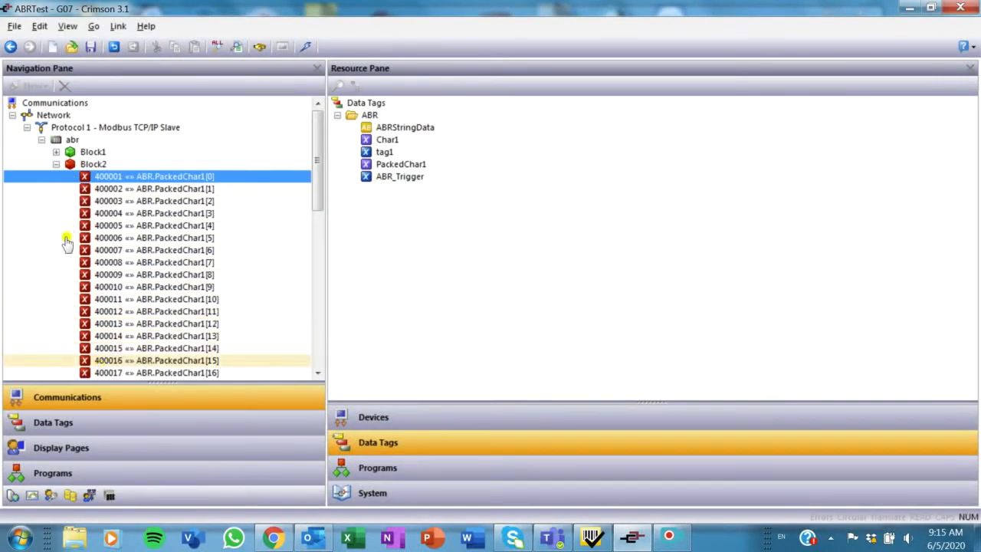
Confirm PackedChar1 is an internal array of extent 20 in the ABR folder.
{"action": "scroll", "scroll_direction": "down", "scroll_amount": 3}
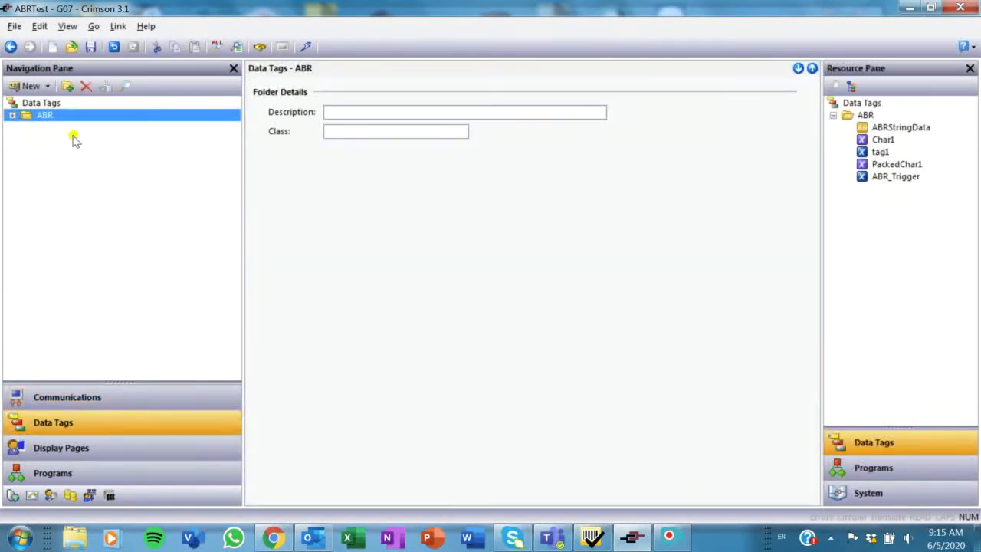
{"action": "left_click", "coordinate": [13, 115]}
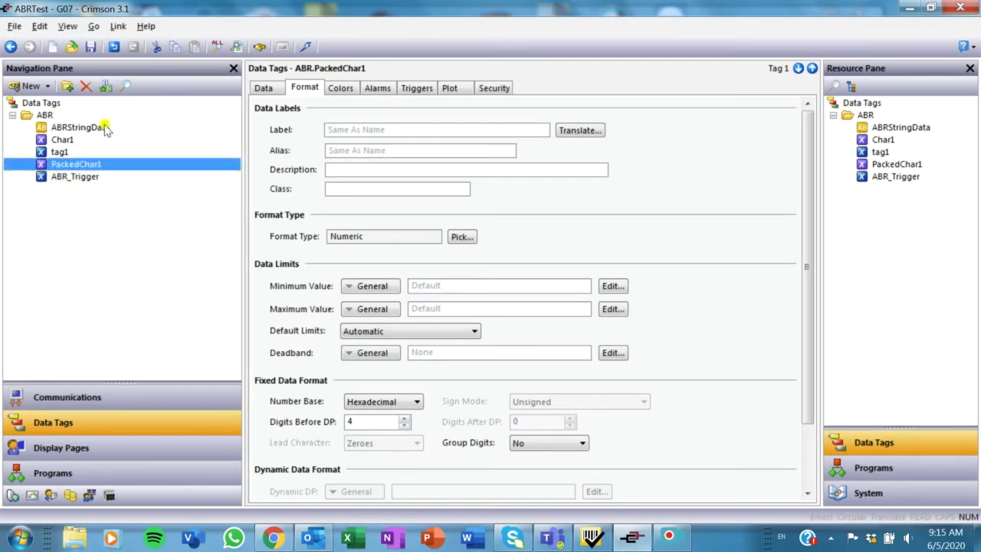
{"action": "left_click", "coordinate": [264, 87]}
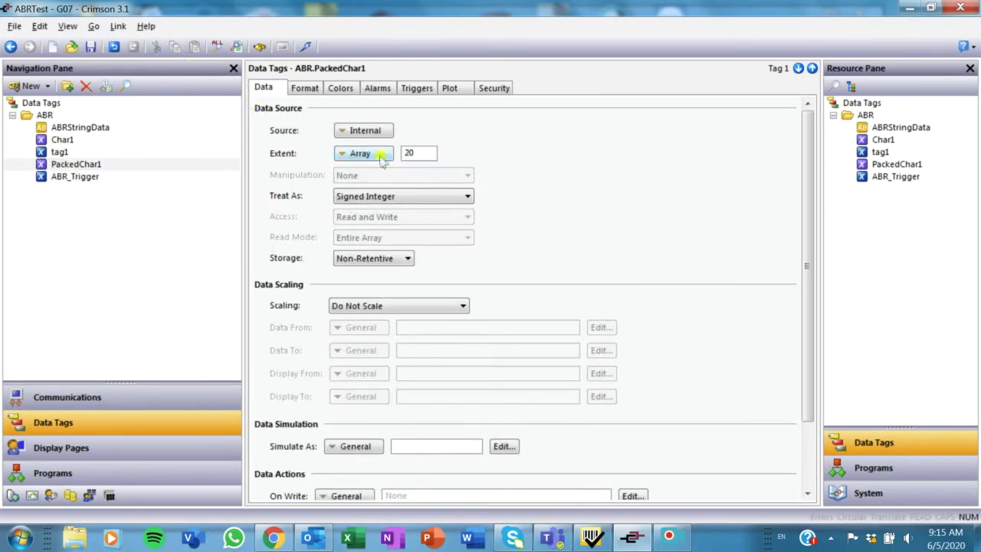
{"action": "left_click", "coordinate": [417, 153]}
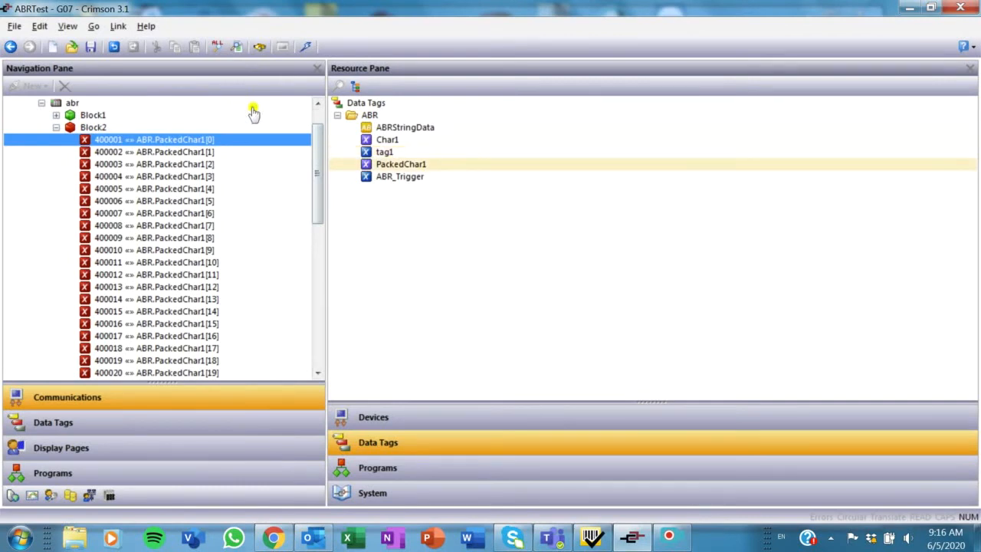
Expand PackedChar1 into its twenty individual elements in the resource list.
{"action": "right_click", "coordinate": [402, 164]}
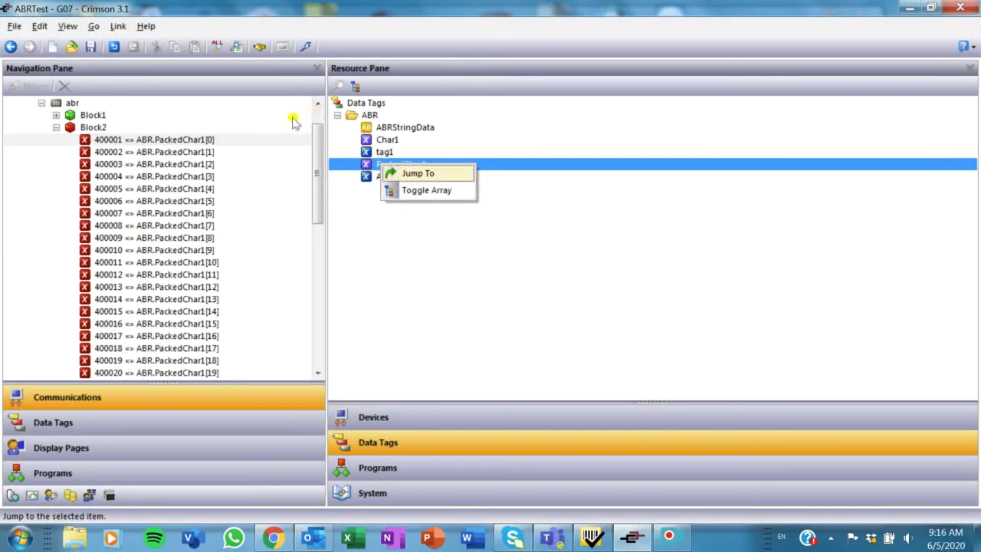
{"action": "left_click", "coordinate": [426, 190]}
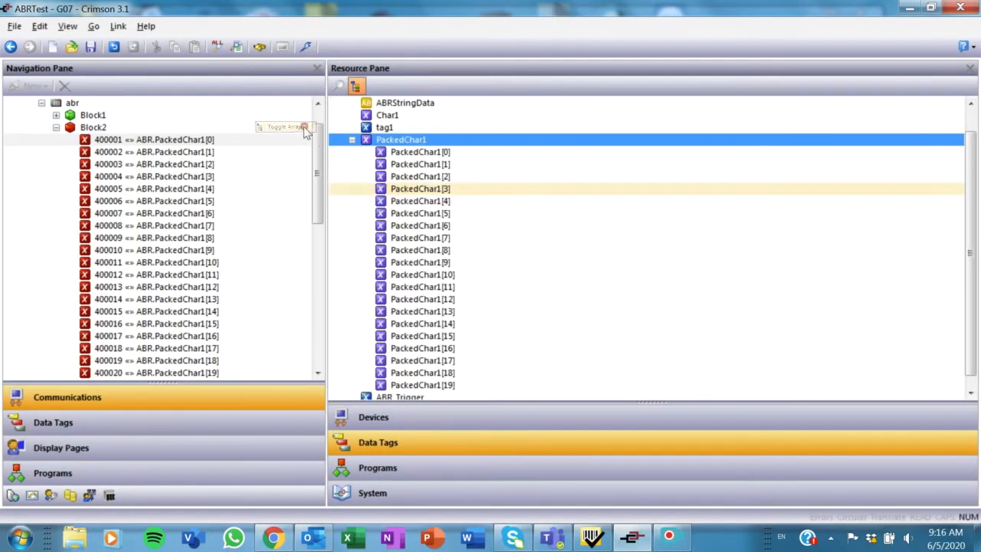
{"action": "left_click", "coordinate": [420, 152]}
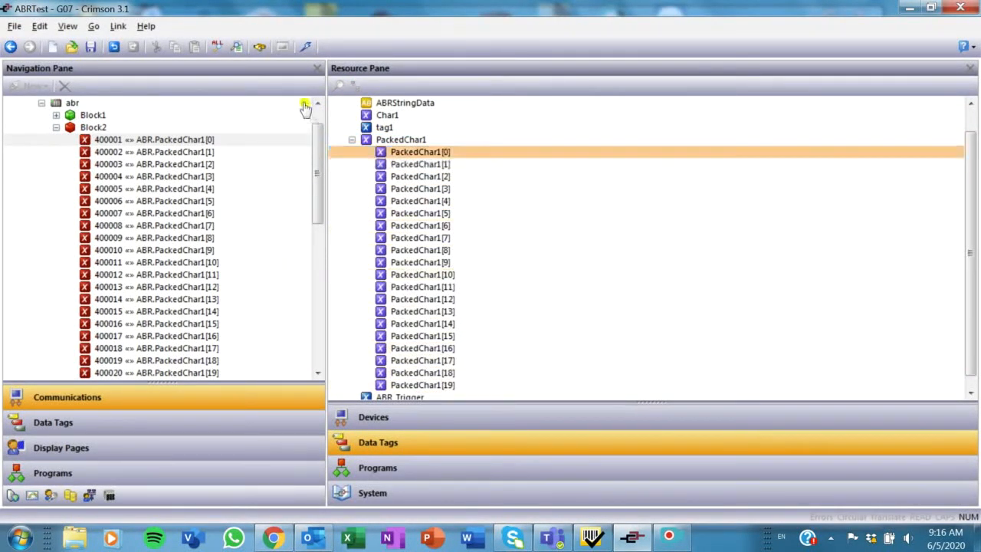
{"action": "left_click", "coordinate": [154, 152]}
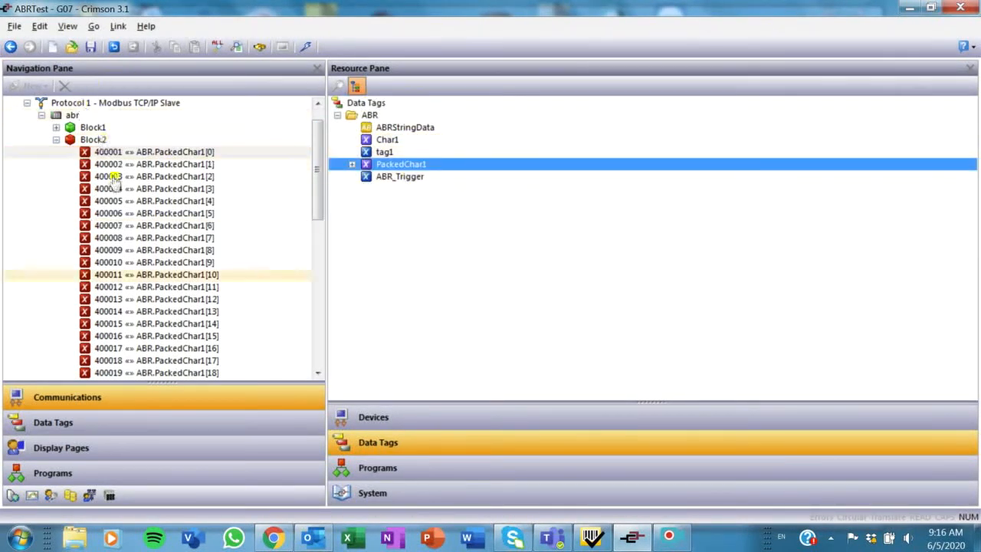
Show Block2's register block settings with block size 20 again.
{"action": "left_click", "coordinate": [92, 138]}
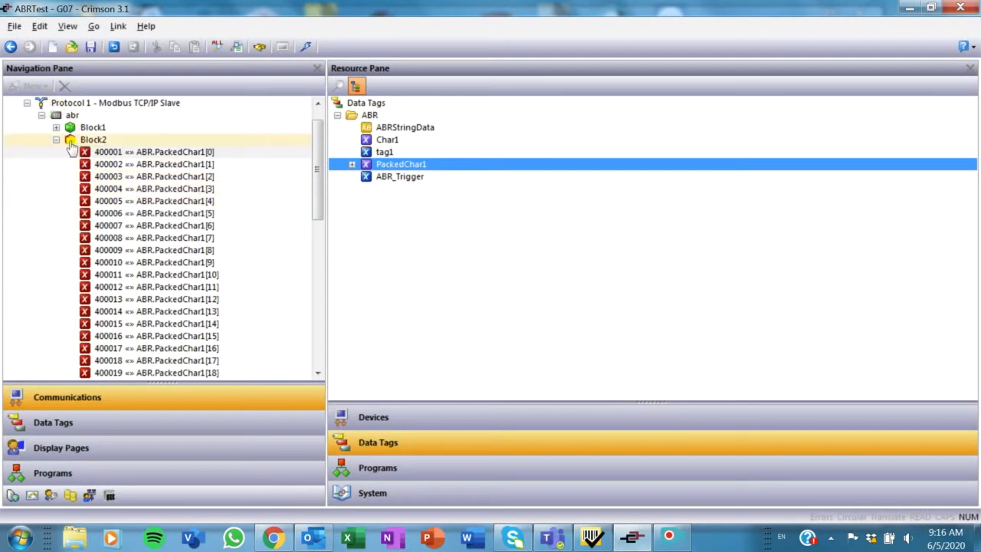
{"action": "left_click", "coordinate": [92, 138]}
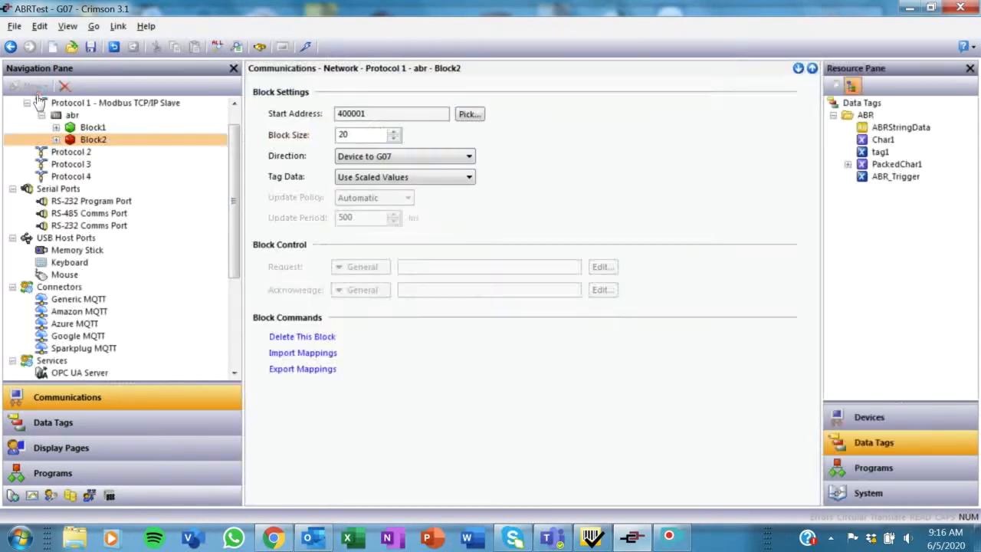
{"action": "left_click", "coordinate": [92, 138]}
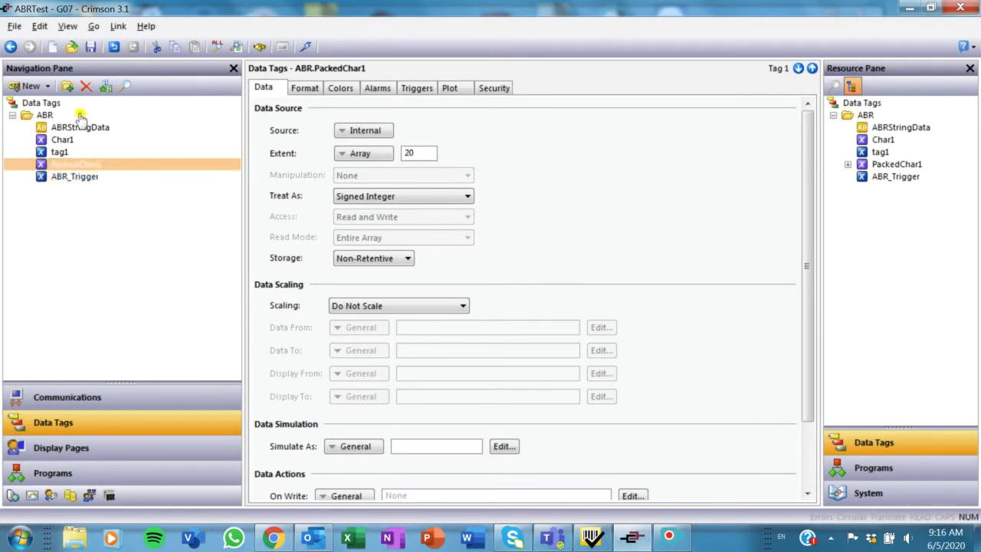
View ABRStringData and PackedChar1 tags, then show Program1's unpacking source code.
{"action": "left_click", "coordinate": [80, 127]}
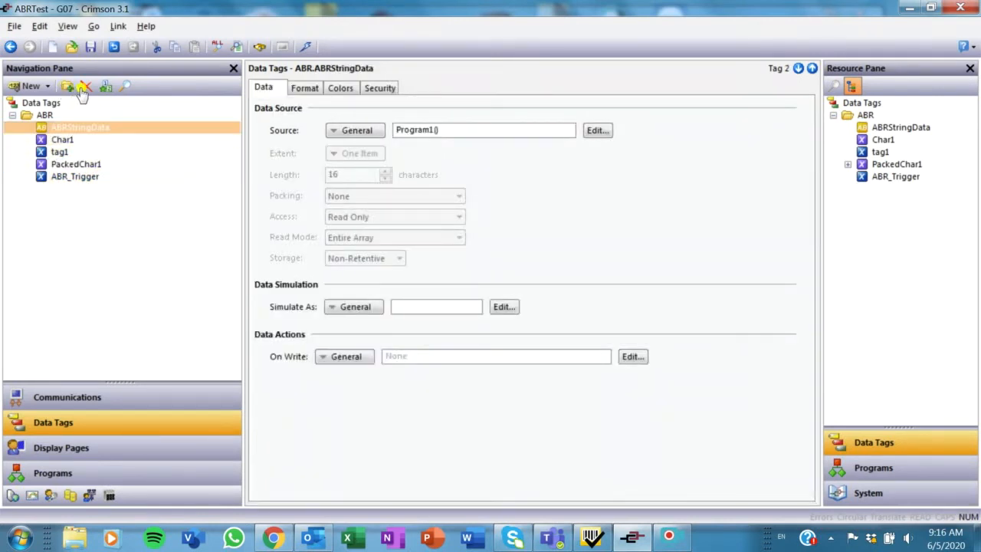
{"action": "left_click", "coordinate": [46, 85]}
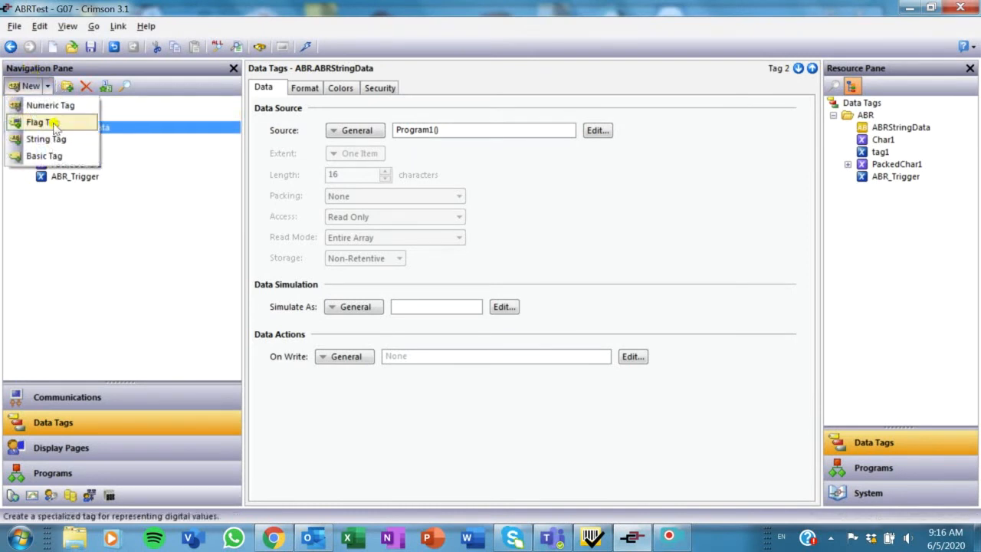
{"action": "mouse_move", "coordinate": [46, 138]}
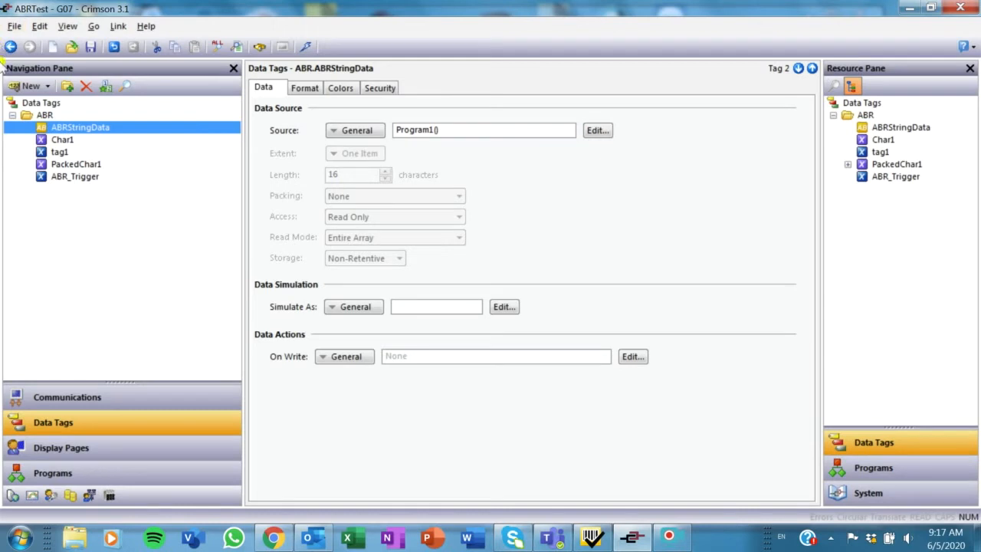
{"action": "left_click", "coordinate": [77, 164]}
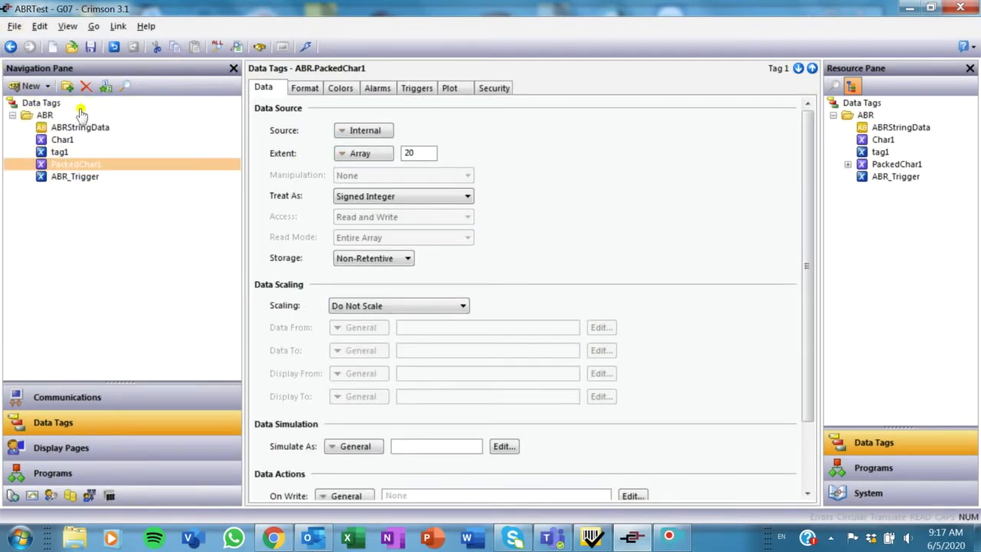
{"action": "left_click", "coordinate": [52, 472]}
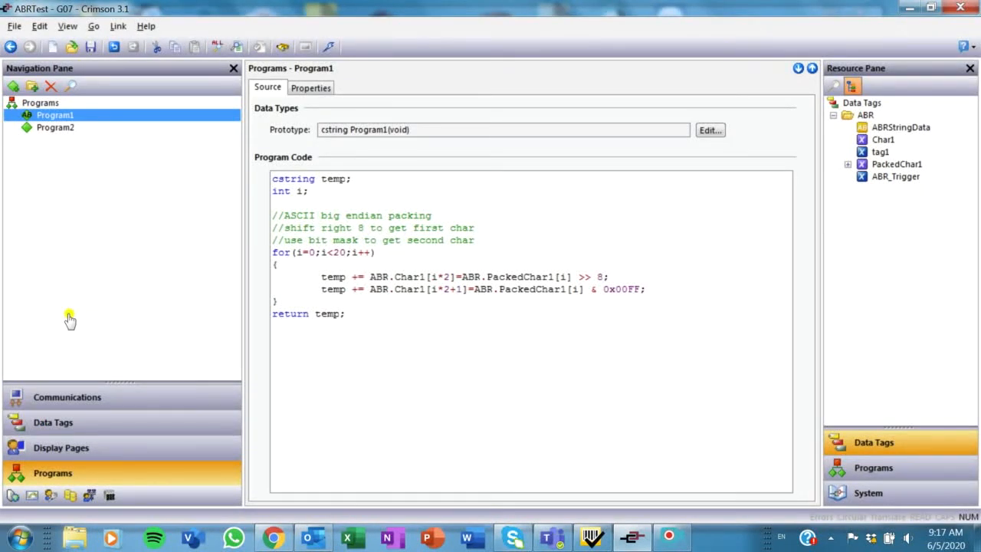
{"action": "mouse_move", "coordinate": [75, 136]}
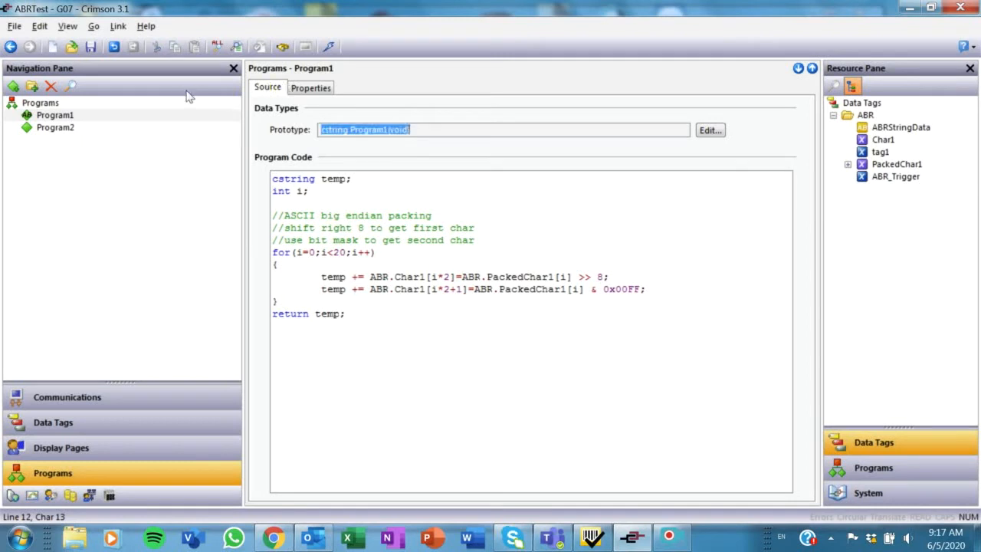
{"action": "mouse_move", "coordinate": [474, 91]}
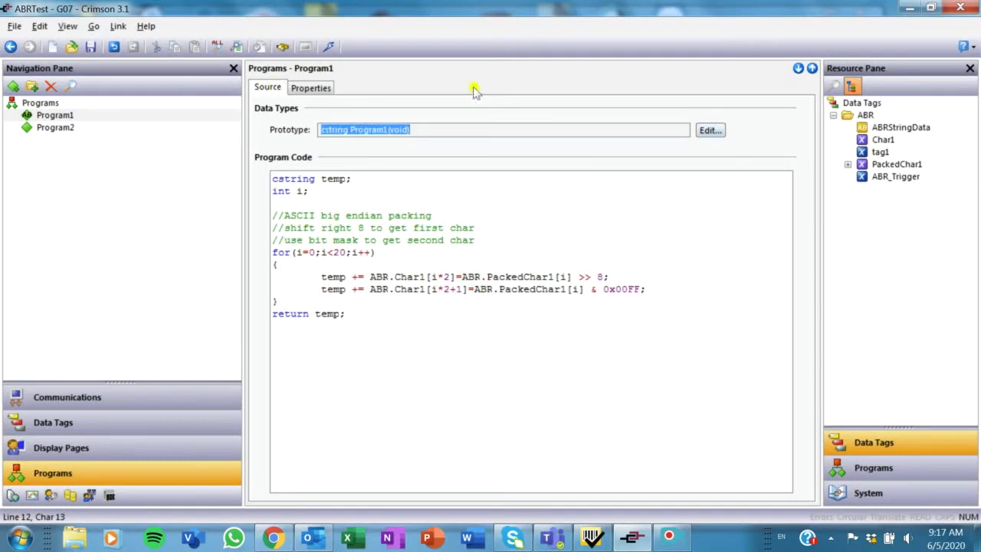
{"action": "left_click", "coordinate": [708, 129]}
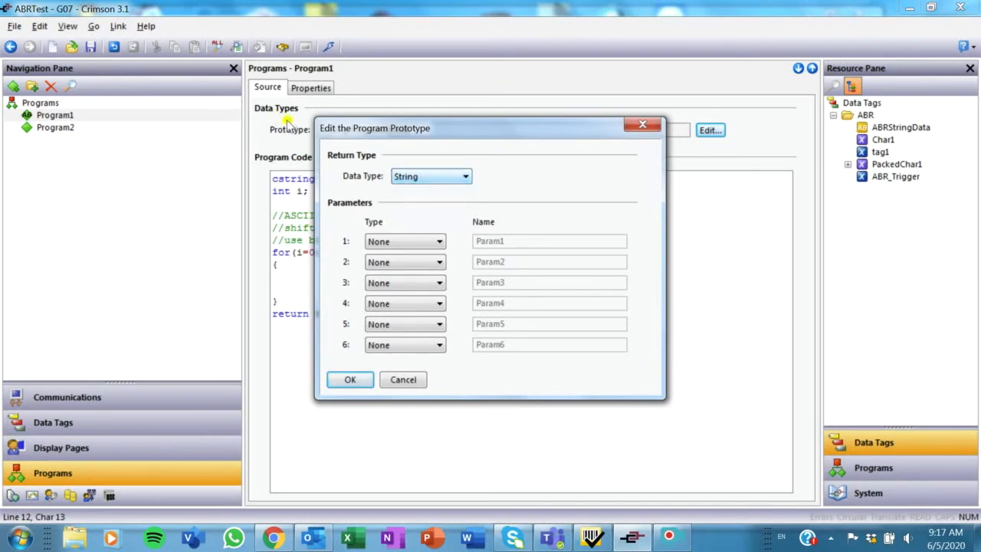
{"action": "left_click", "coordinate": [349, 380]}
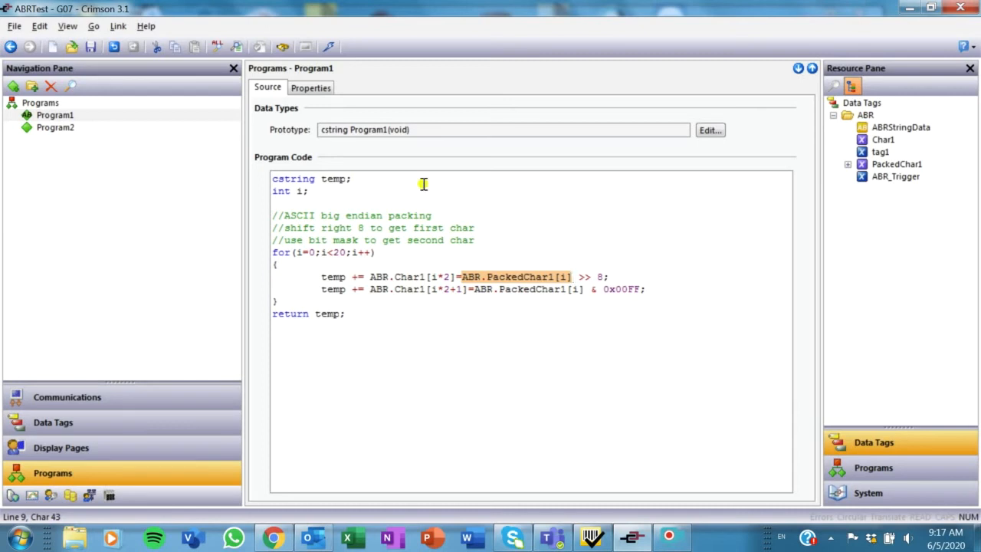
{"action": "mouse_move", "coordinate": [407, 217]}
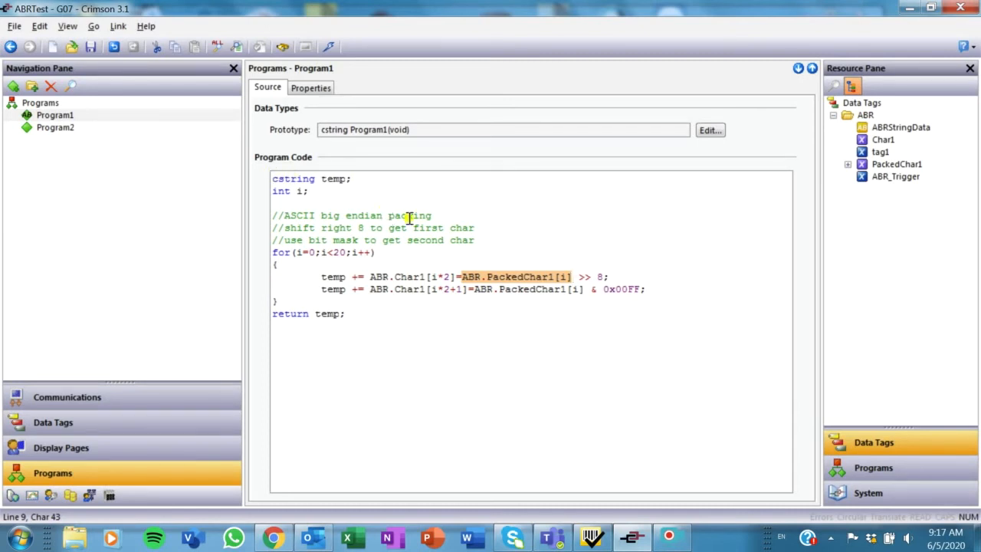
{"action": "left_click", "coordinate": [647, 288]}
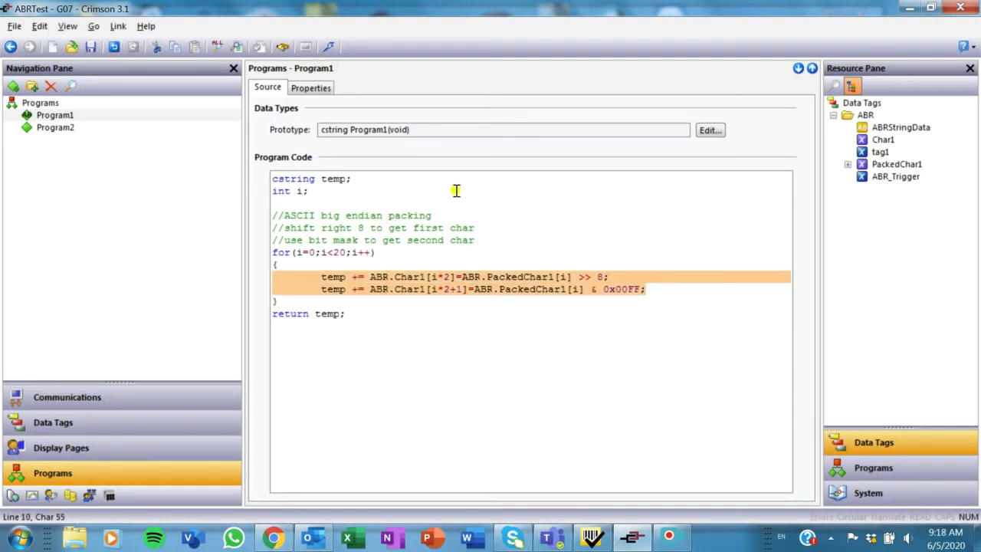
{"action": "mouse_move", "coordinate": [431, 187]}
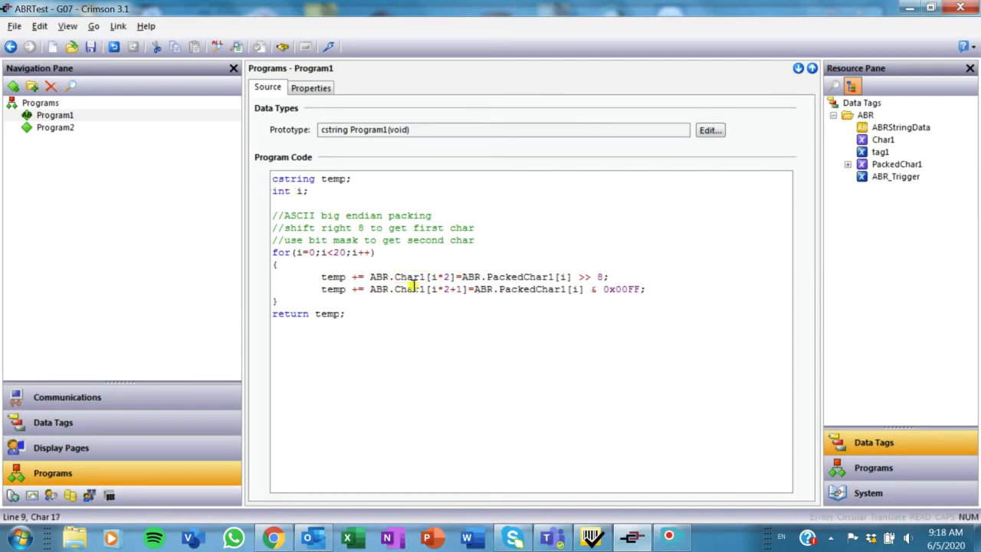
{"action": "mouse_move", "coordinate": [79, 427]}
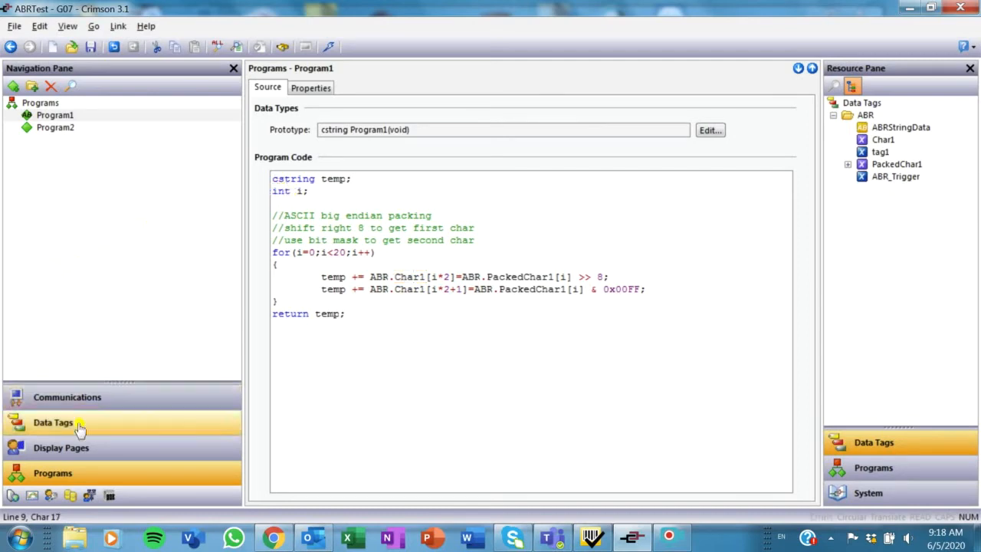
Compare the Char1 and PackedChar1 data tags, checking Char1's Format settings.
{"action": "left_click", "coordinate": [52, 423]}
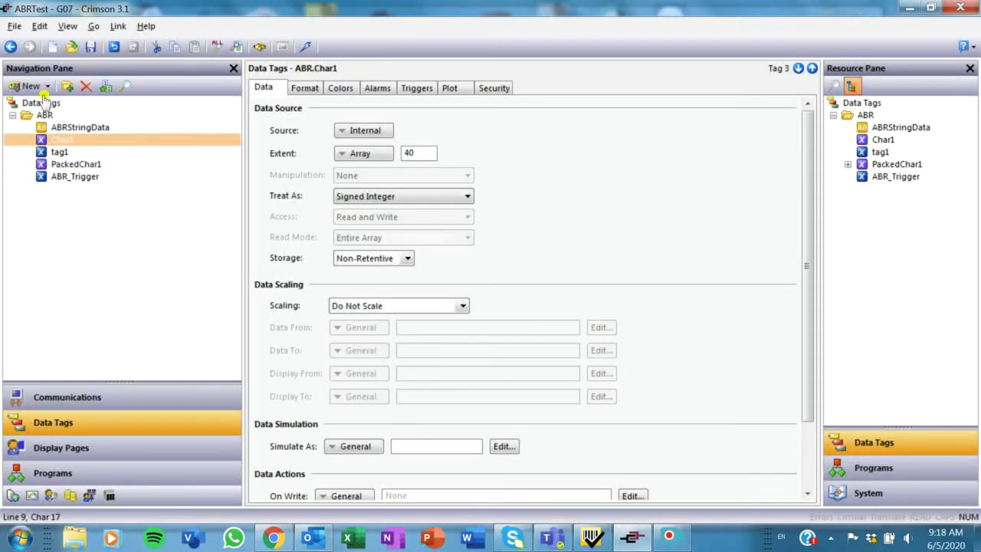
{"action": "left_click", "coordinate": [63, 138]}
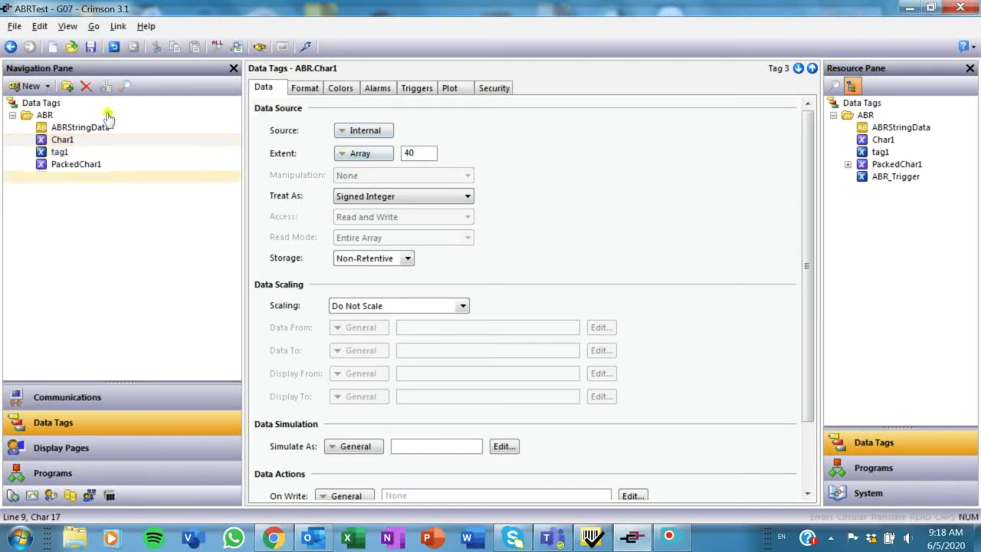
{"action": "left_click", "coordinate": [77, 164]}
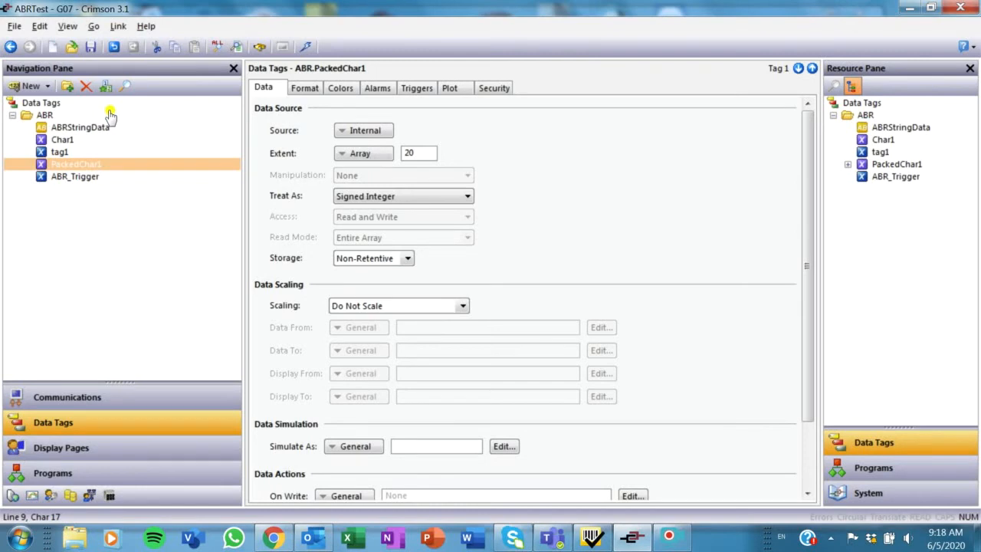
{"action": "left_click", "coordinate": [63, 138]}
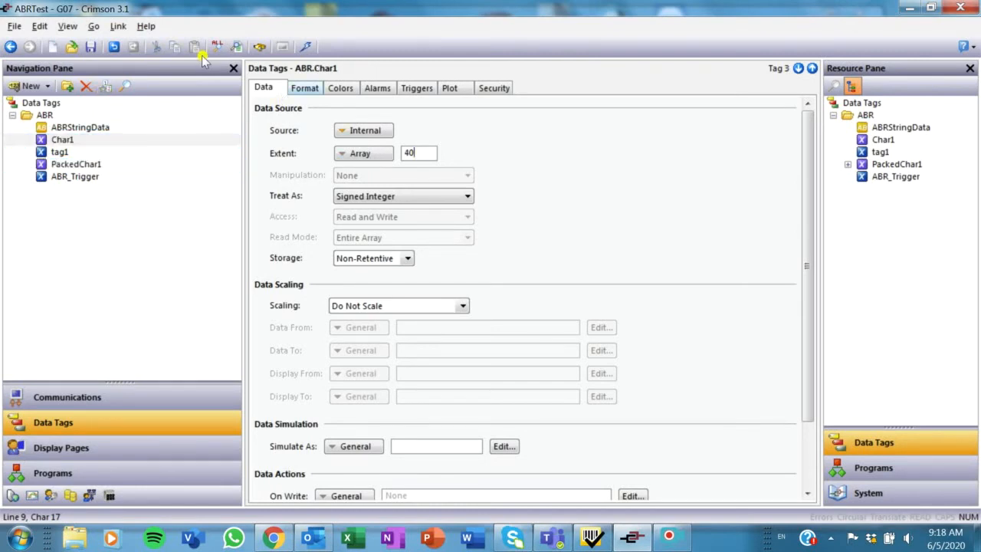
{"action": "left_click", "coordinate": [303, 87]}
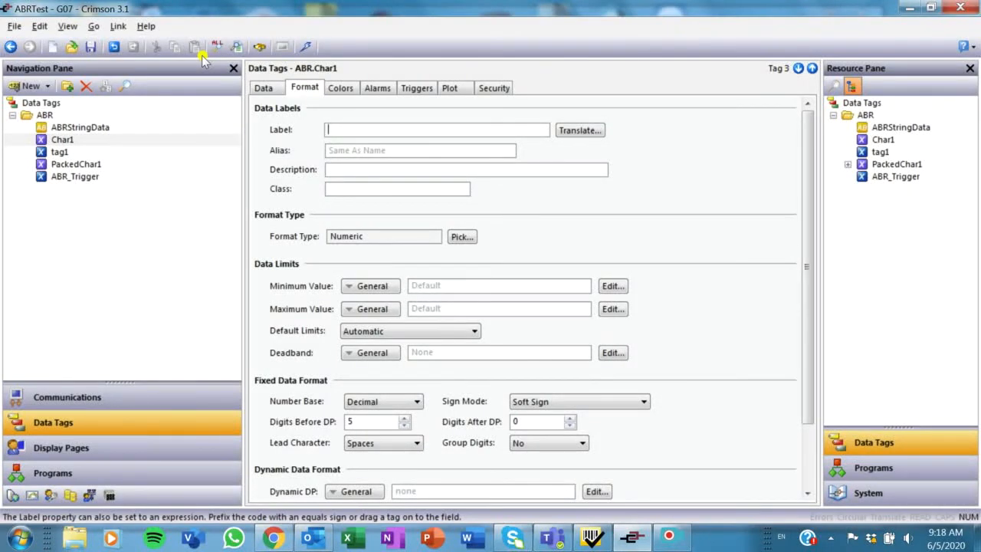
{"action": "left_click", "coordinate": [263, 87]}
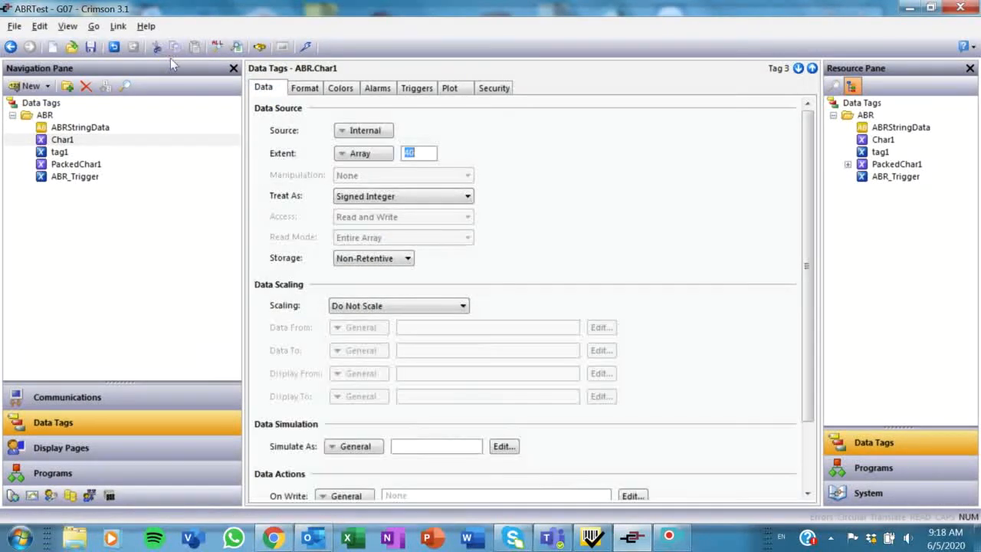
{"action": "mouse_move", "coordinate": [217, 279]}
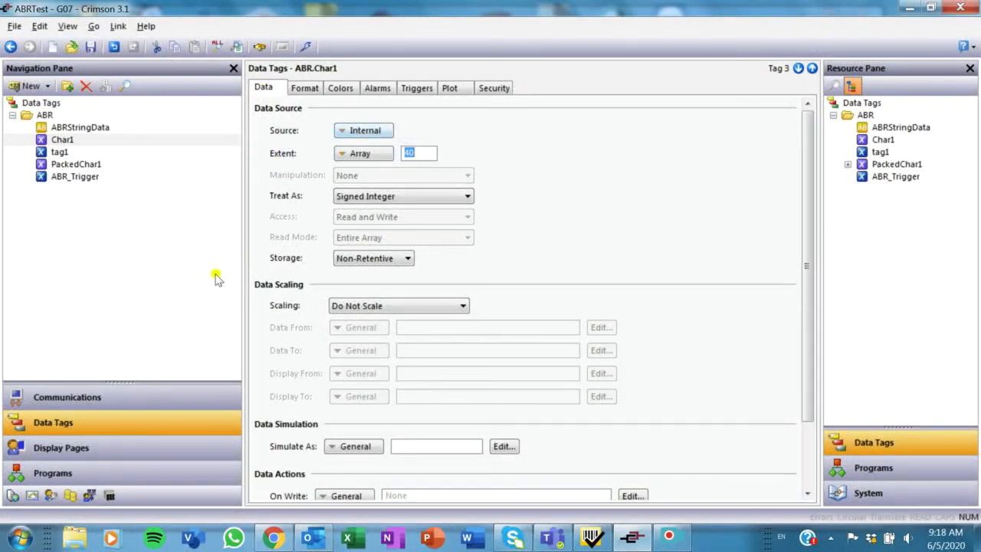
Return to Char1, the internal 40-element signed integer array, beside PackedChar1's 20 elements.
{"action": "left_click", "coordinate": [79, 127]}
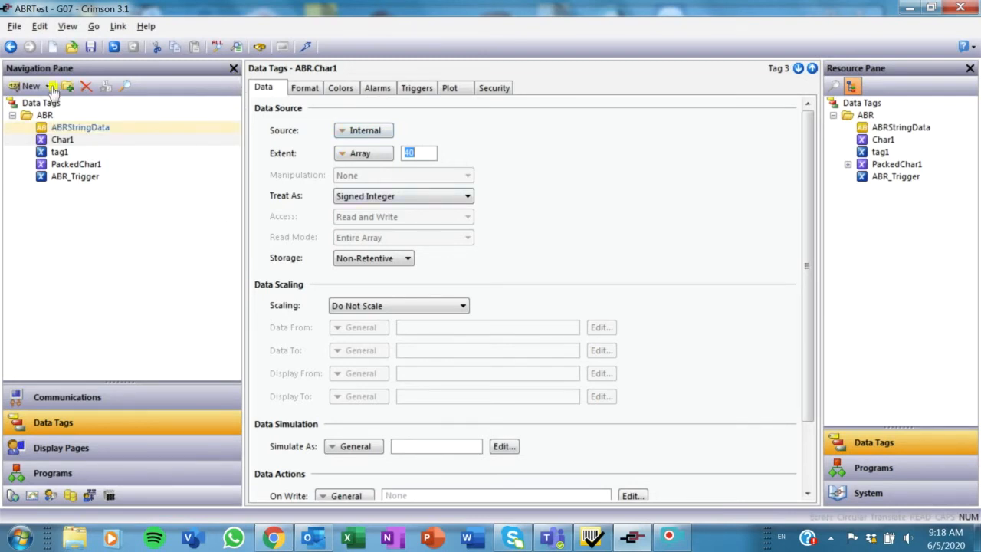
{"action": "left_click", "coordinate": [77, 164]}
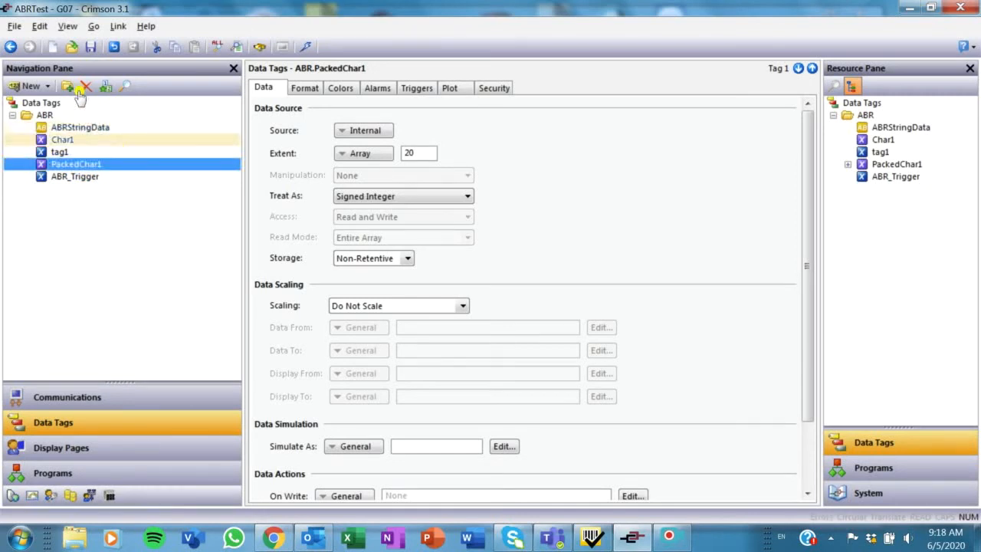
{"action": "left_click", "coordinate": [62, 138]}
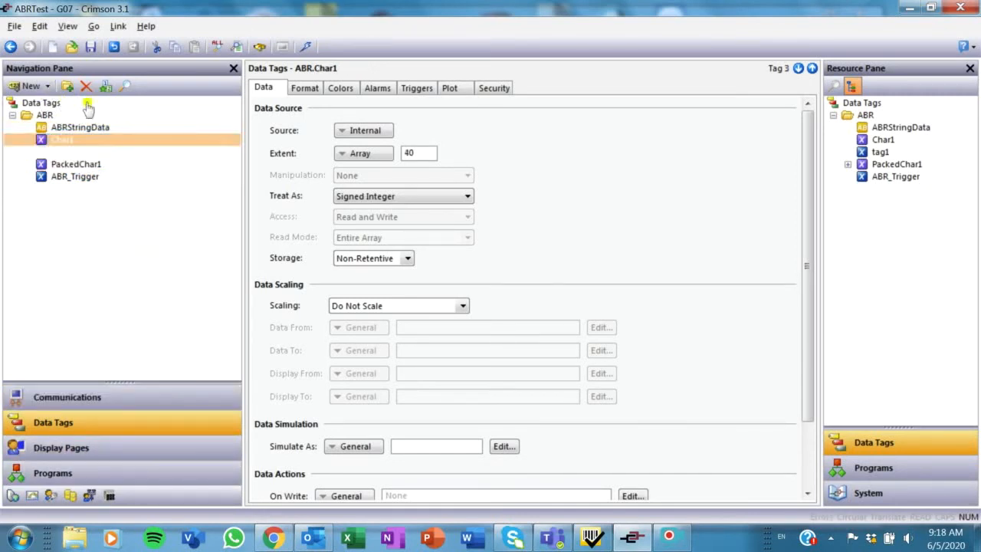
Review ABRStringData, a 40-character string sourced from Program1(), then show Page1.
{"action": "left_click", "coordinate": [80, 127]}
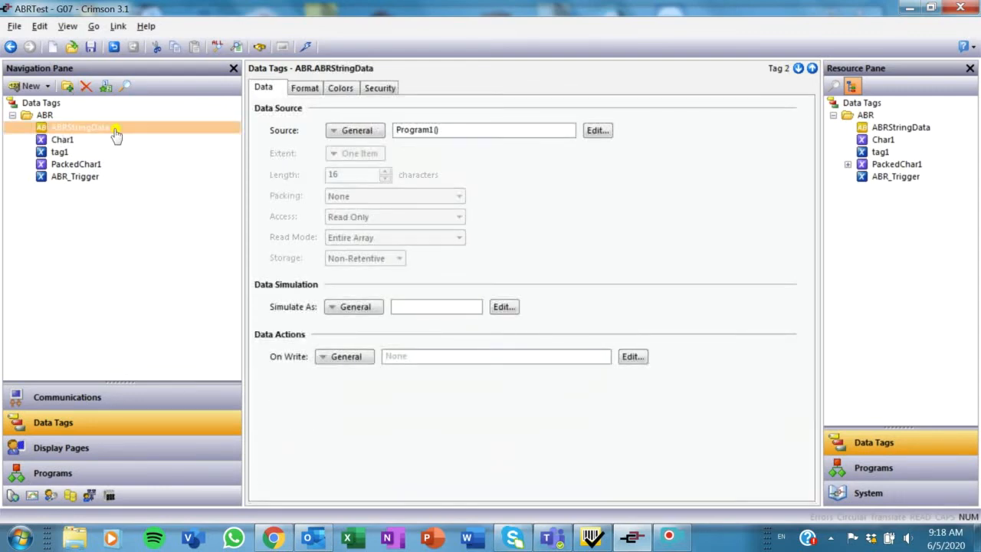
{"action": "mouse_move", "coordinate": [92, 87]}
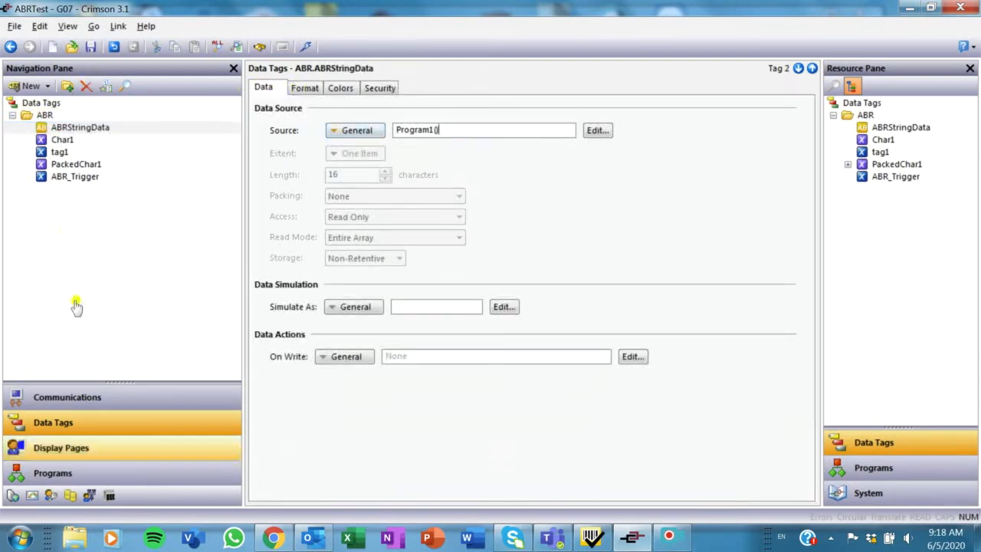
{"action": "left_click", "coordinate": [62, 447]}
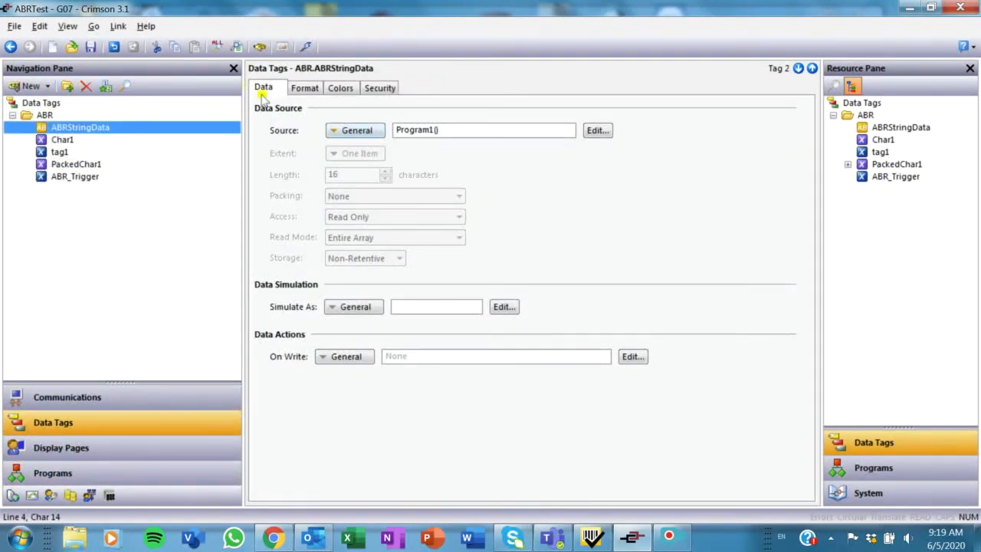
{"action": "left_click", "coordinate": [303, 87]}
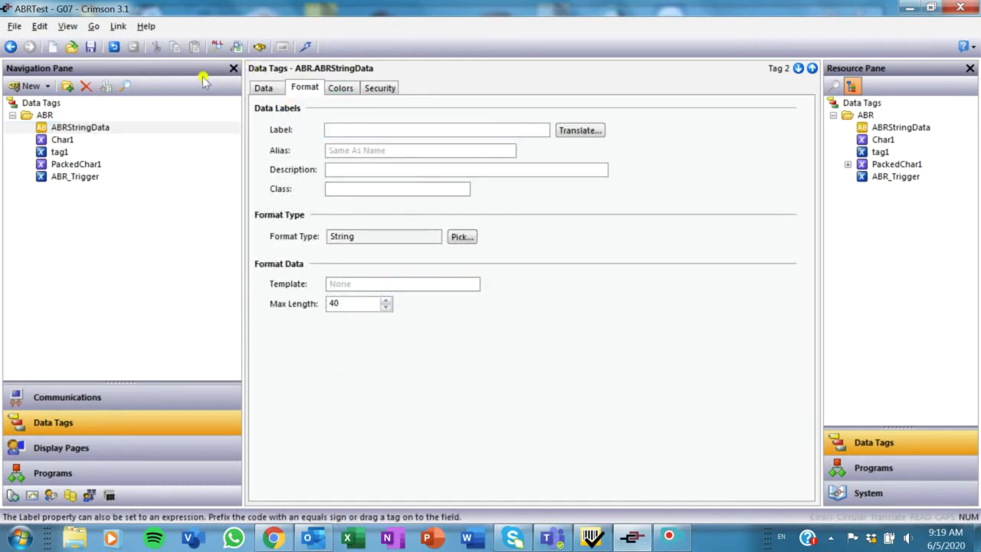
{"action": "left_click", "coordinate": [263, 88]}
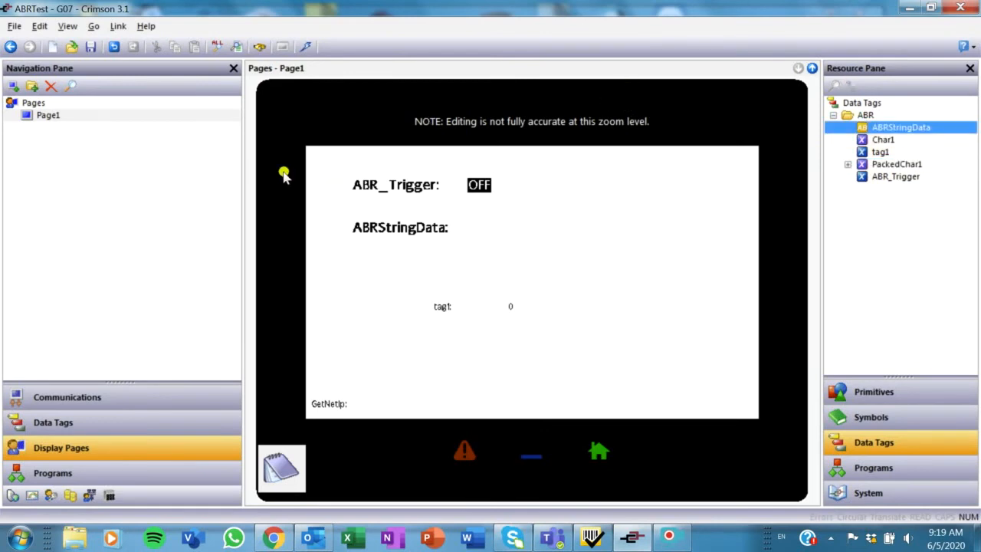
Leave the Page1 editor and show Program1's unpacking loop code.
{"action": "left_click", "coordinate": [478, 184]}
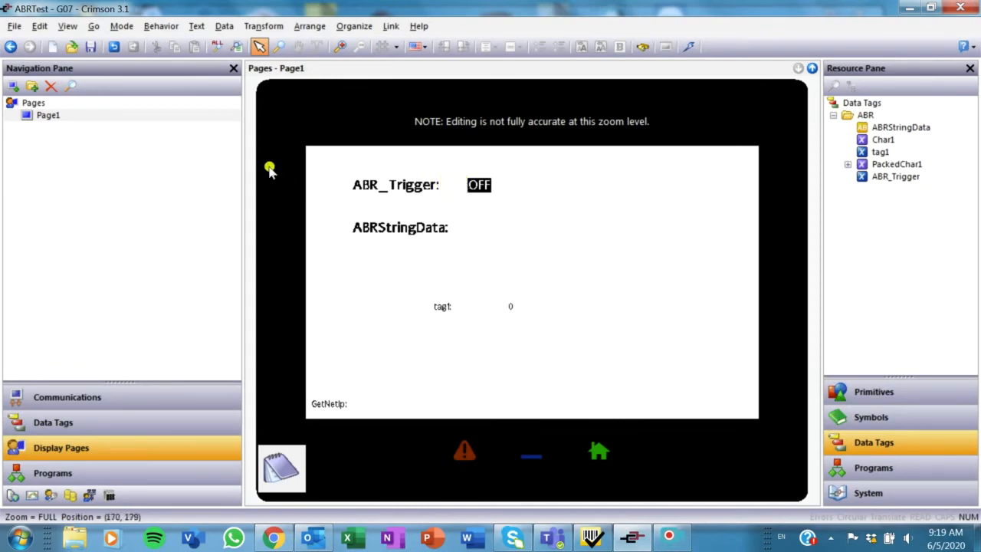
{"action": "mouse_move", "coordinate": [396, 147]}
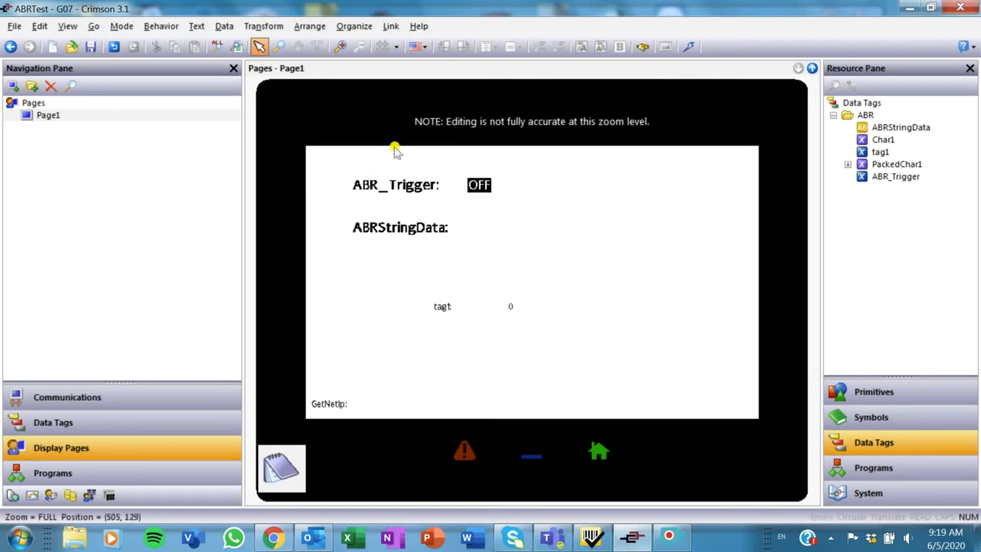
{"action": "left_click", "coordinate": [52, 423]}
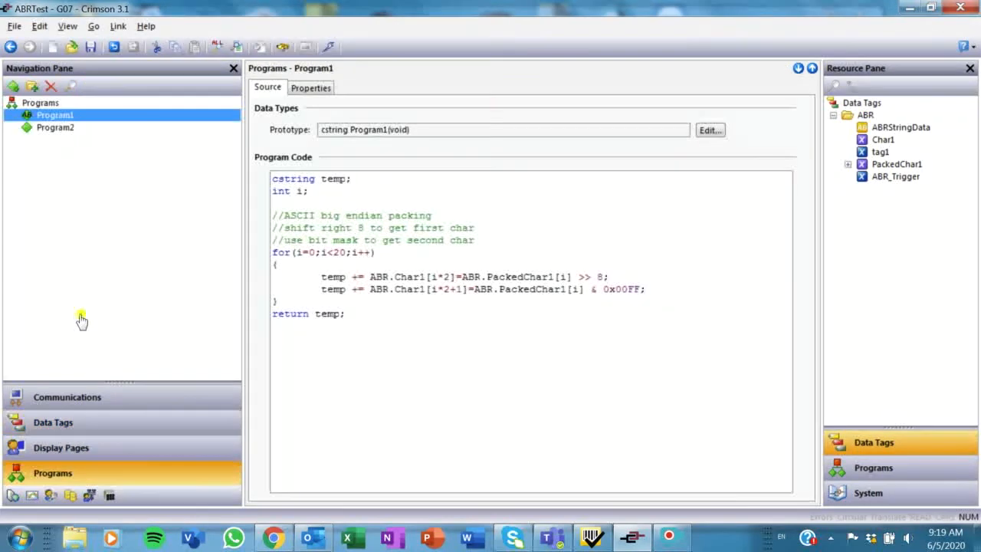
{"action": "left_click", "coordinate": [55, 128]}
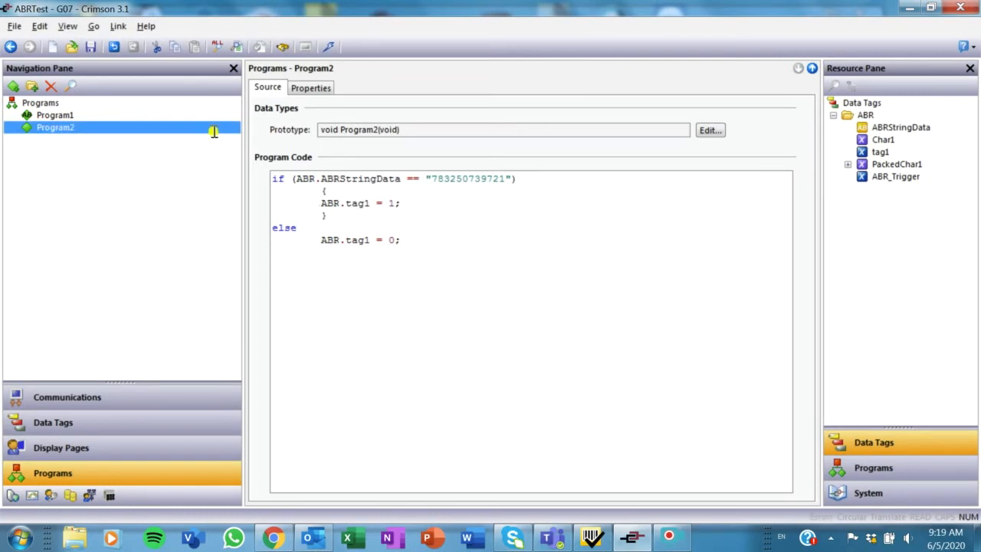
{"action": "double_click", "coordinate": [468, 177]}
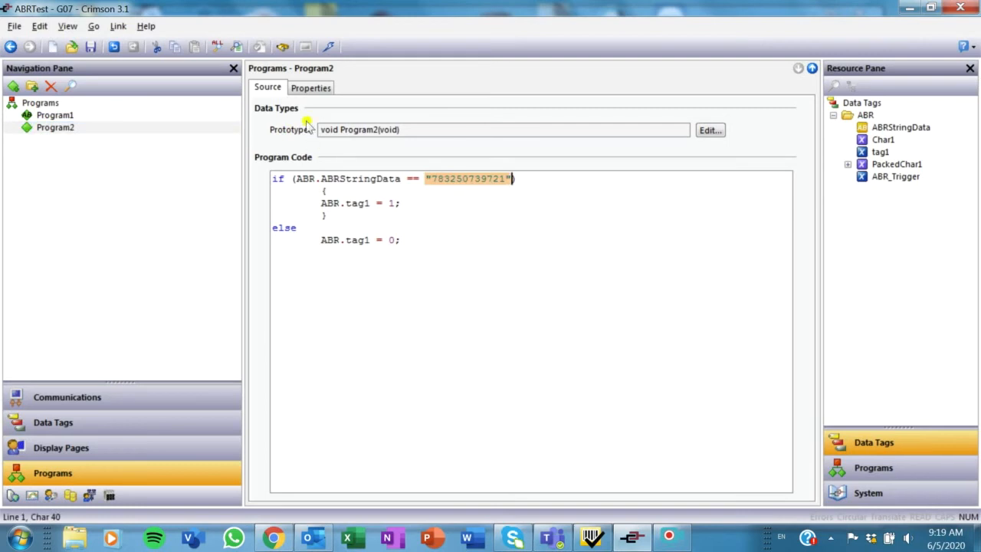
{"action": "mouse_move", "coordinate": [294, 124]}
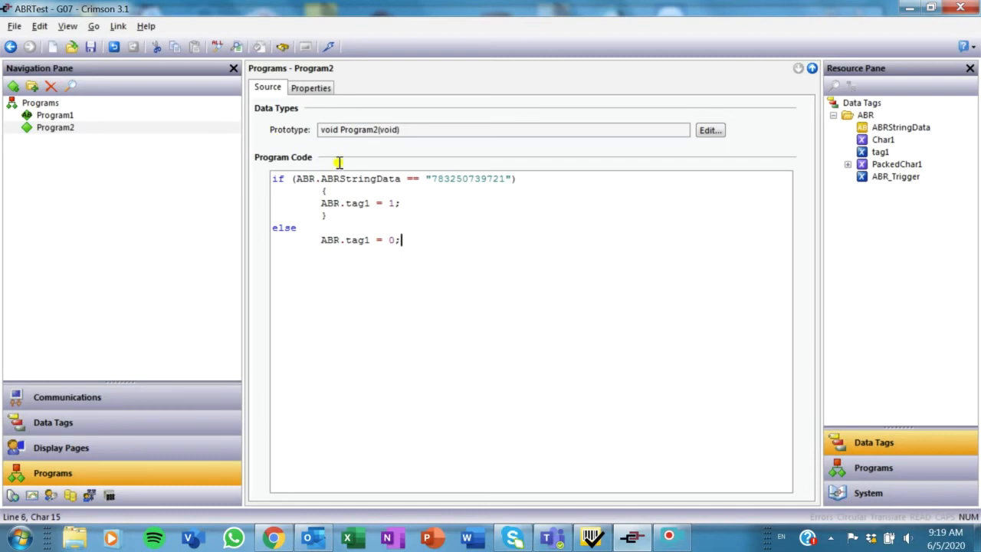
{"action": "mouse_move", "coordinate": [216, 137]}
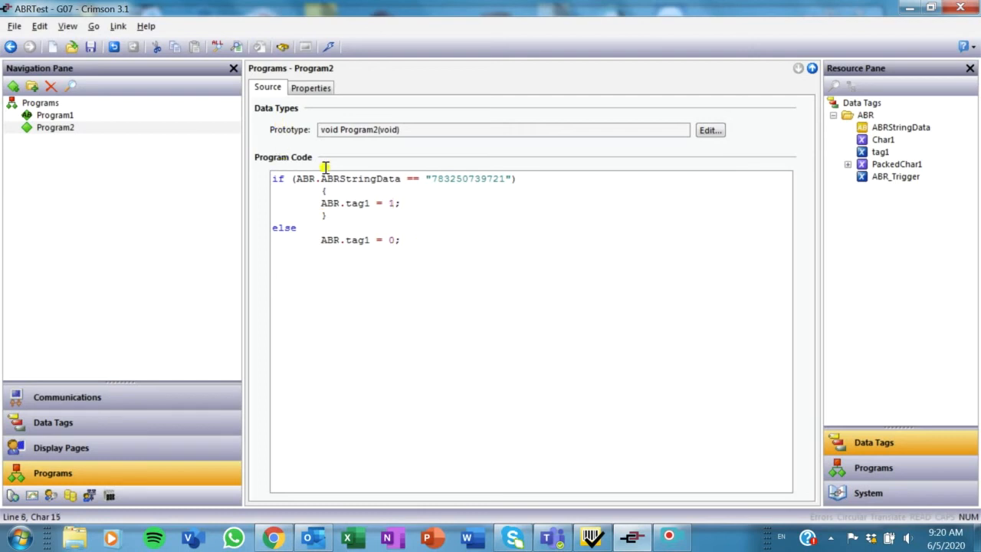
{"action": "left_click", "coordinate": [55, 127]}
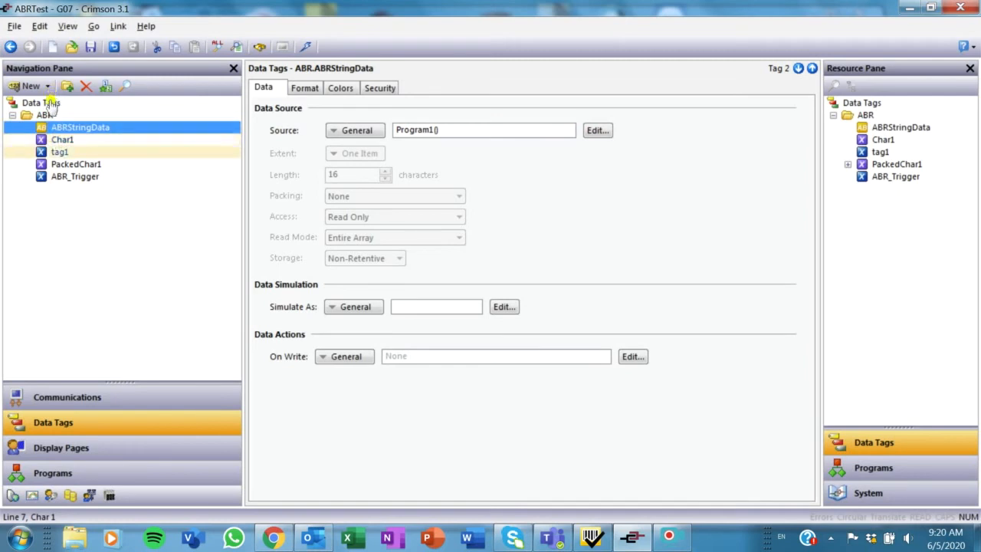
Check tag1's settings, then show the page Global Actions with On Tick set to Program2().
{"action": "left_click", "coordinate": [60, 151]}
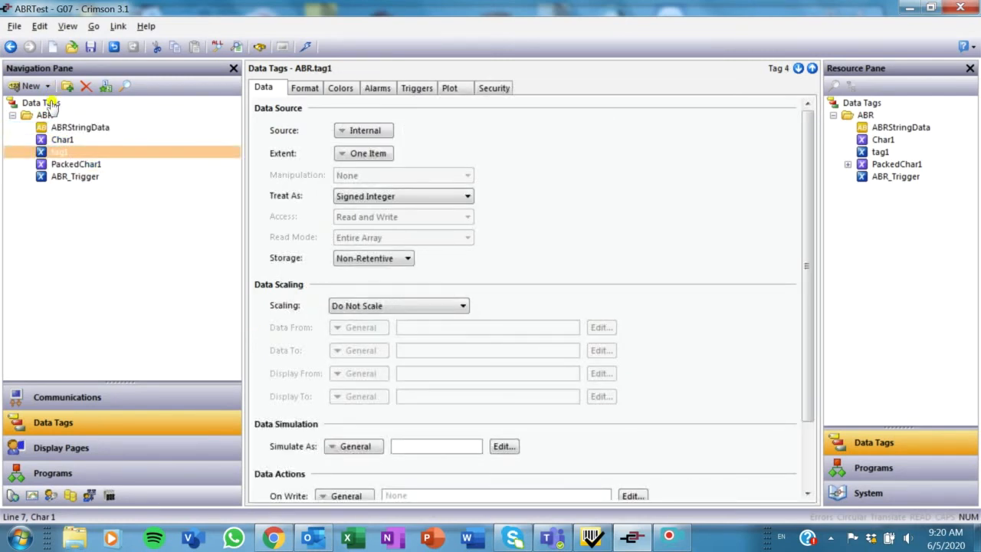
{"action": "left_click", "coordinate": [60, 152]}
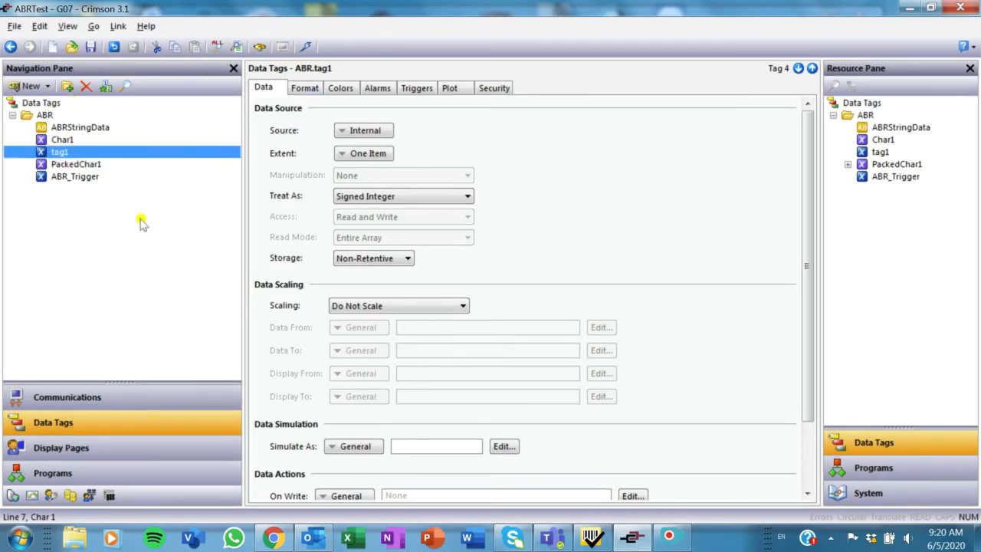
{"action": "left_click", "coordinate": [61, 447]}
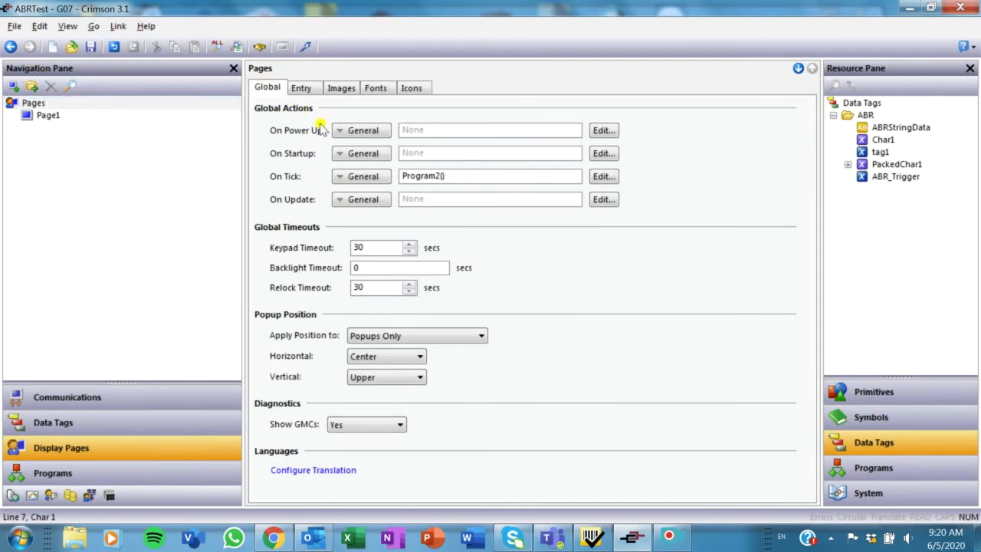
{"action": "mouse_move", "coordinate": [490, 120]}
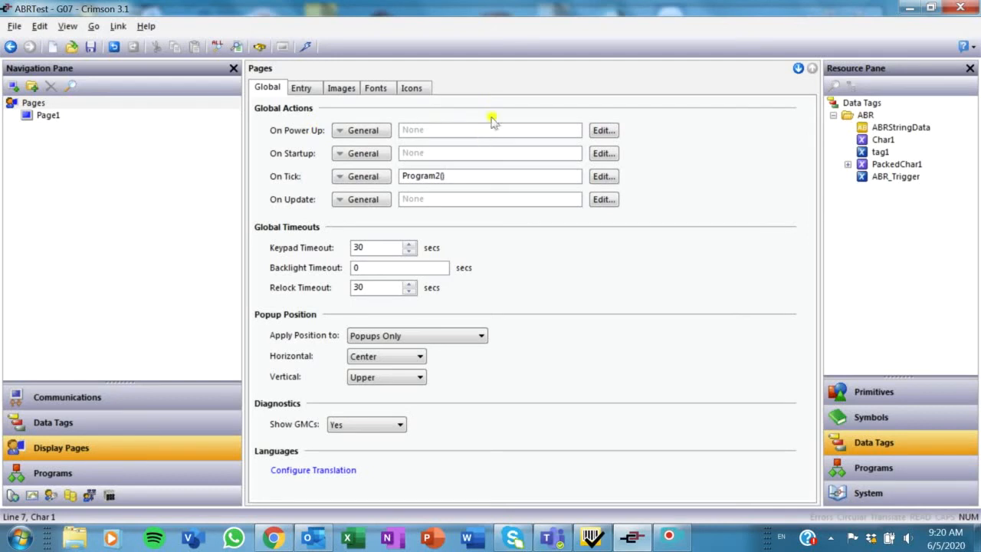
{"action": "mouse_move", "coordinate": [88, 294]}
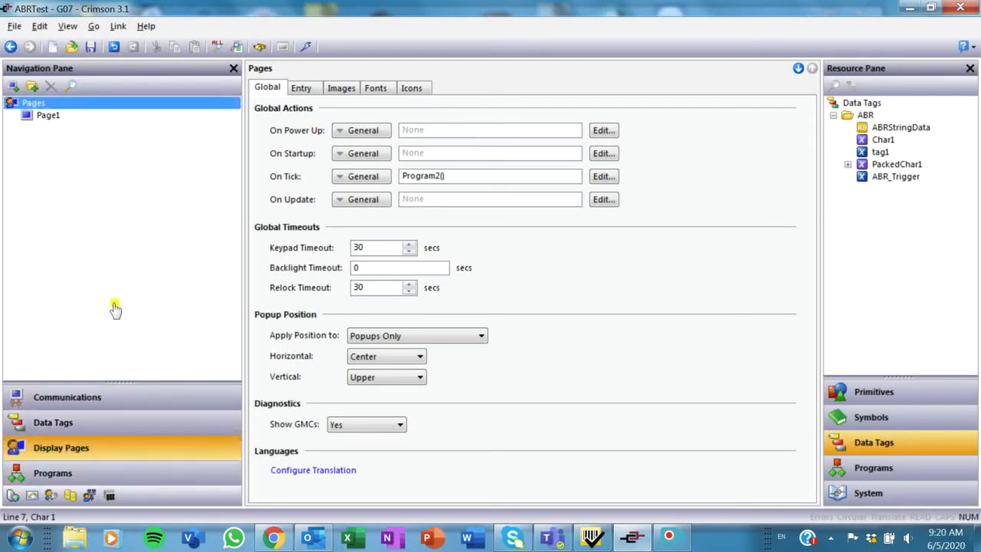
{"action": "mouse_move", "coordinate": [58, 306]}
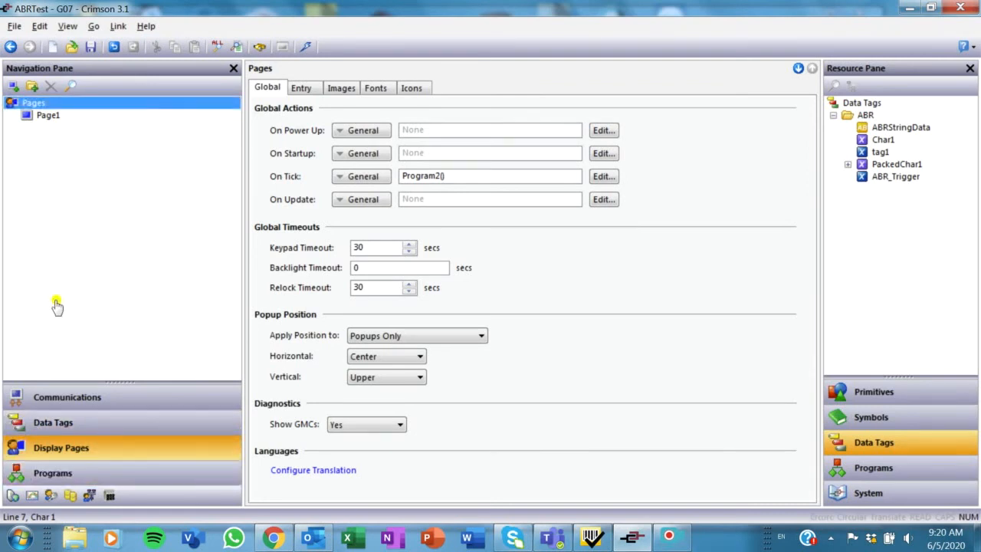
Drag the tag1 data box up beneath the ABRStringData label on Page1.
{"action": "double_click", "coordinate": [47, 115]}
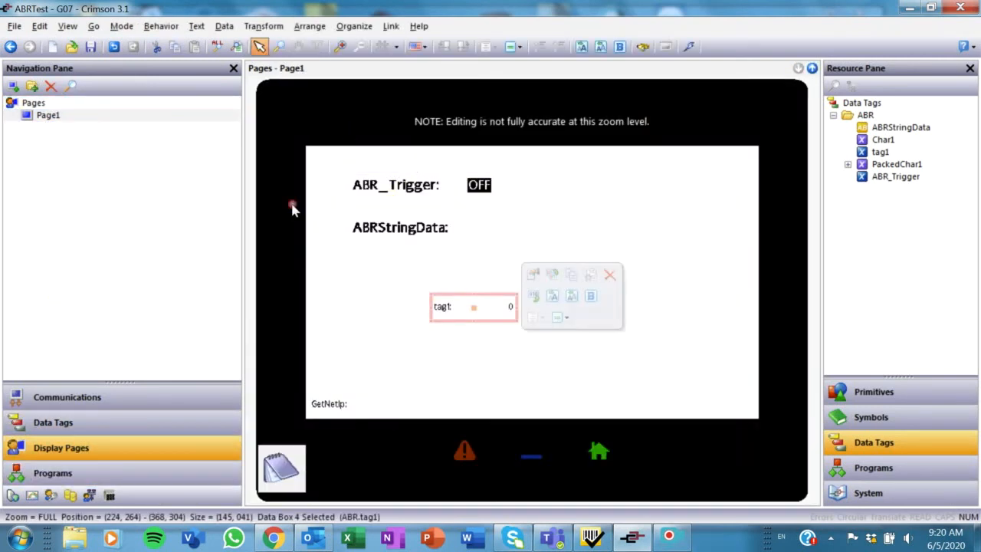
{"action": "left_click_drag", "start_coordinate": [474, 306], "coordinate": [395, 260]}
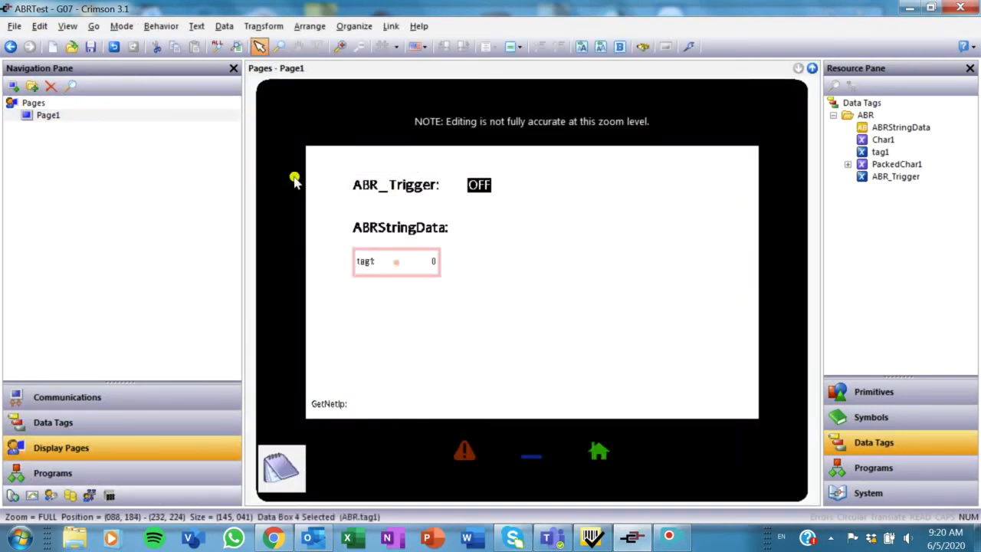
{"action": "left_click_drag", "start_coordinate": [442, 260], "coordinate": [503, 253]}
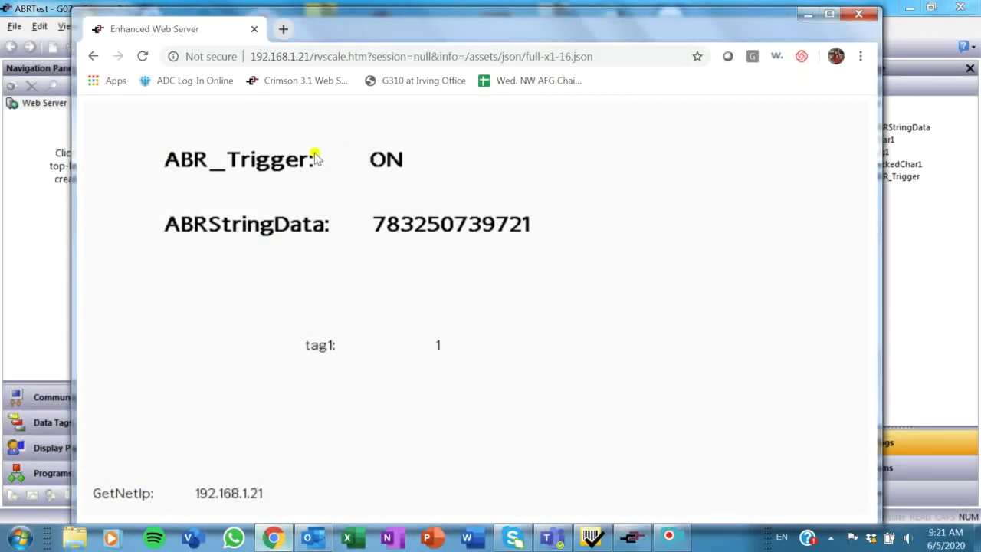
{"action": "left_click", "coordinate": [422, 55]}
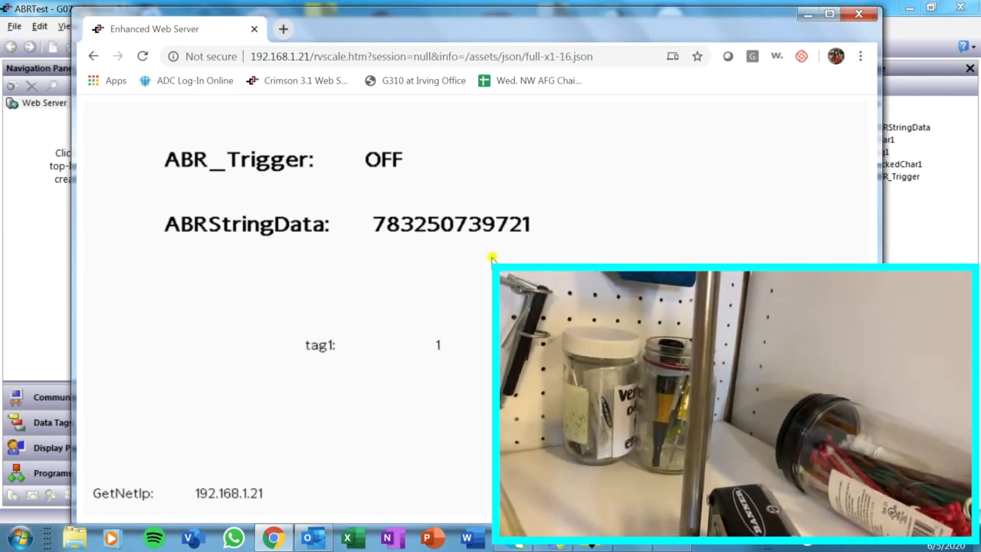
{"action": "left_click", "coordinate": [383, 160]}
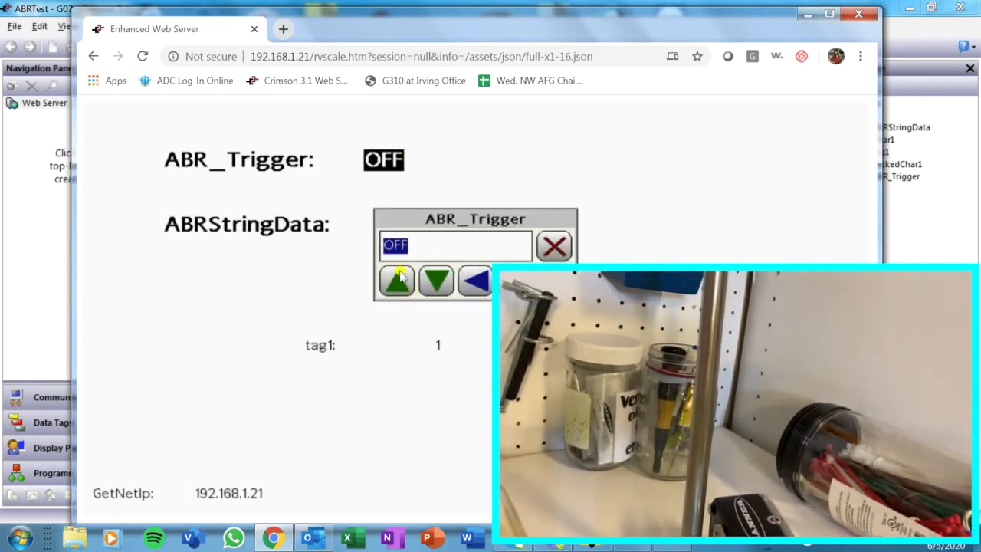
{"action": "left_click", "coordinate": [397, 279]}
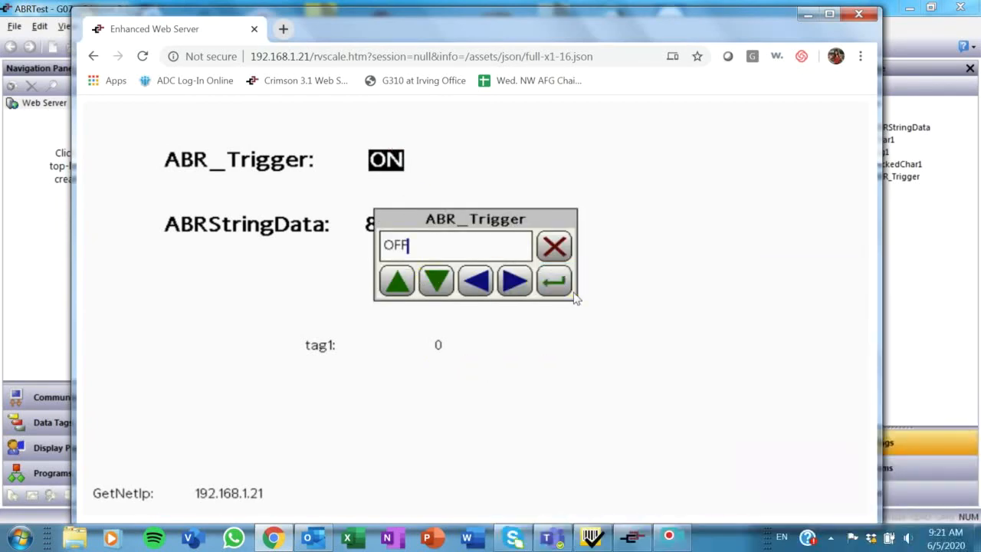
{"action": "left_click", "coordinate": [553, 280]}
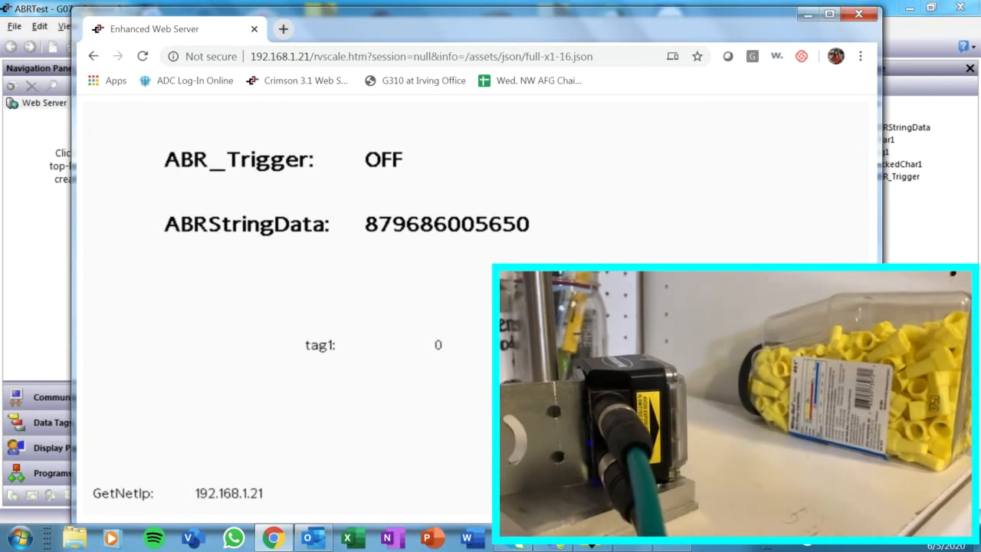
{"action": "left_click", "coordinate": [383, 158]}
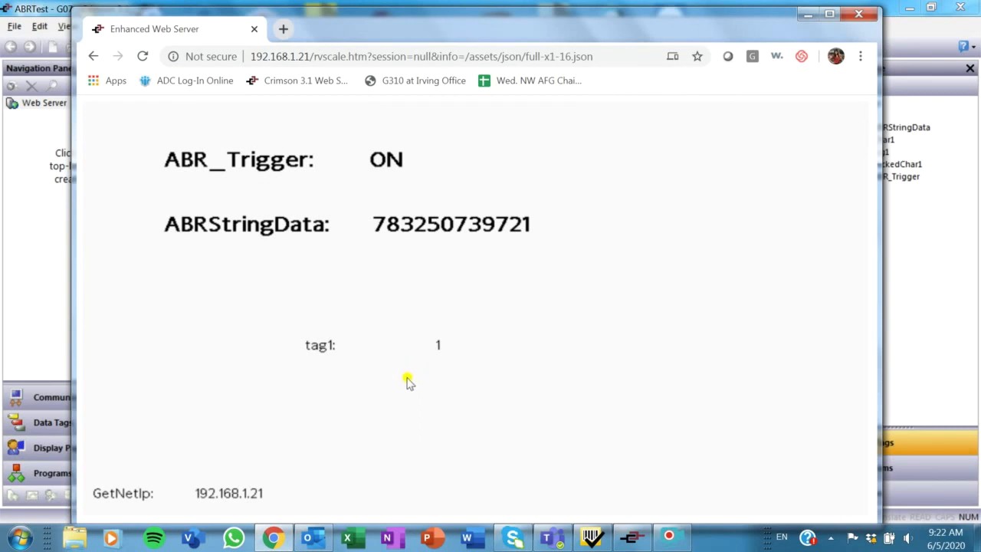
{"action": "mouse_move", "coordinate": [414, 376]}
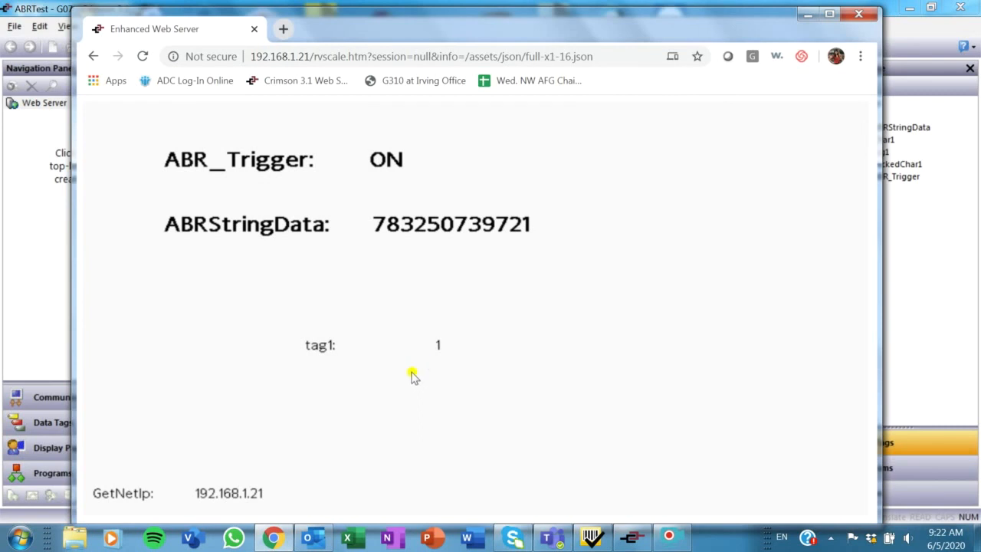
{"action": "mouse_move", "coordinate": [482, 277]}
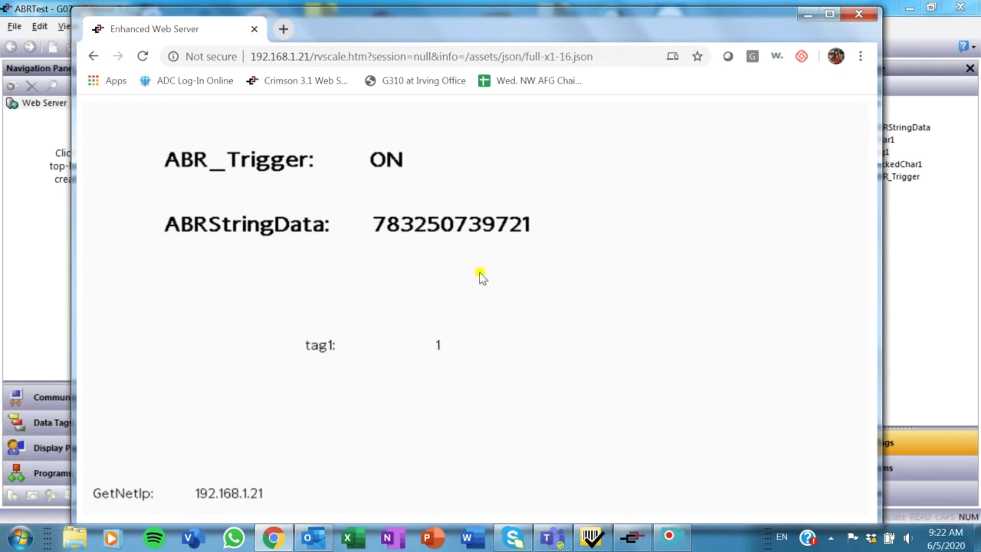
{"action": "mouse_move", "coordinate": [614, 514]}
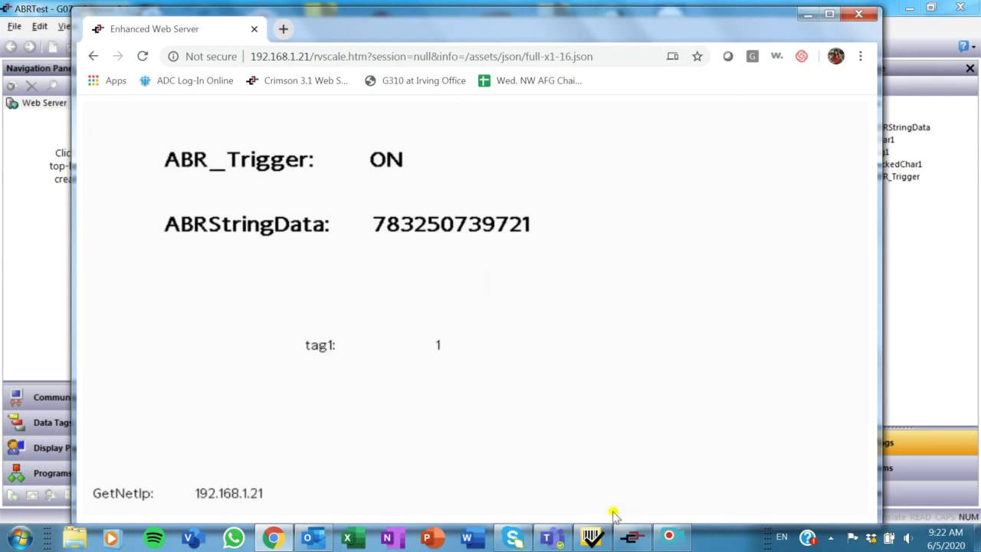
{"action": "mouse_move", "coordinate": [619, 478]}
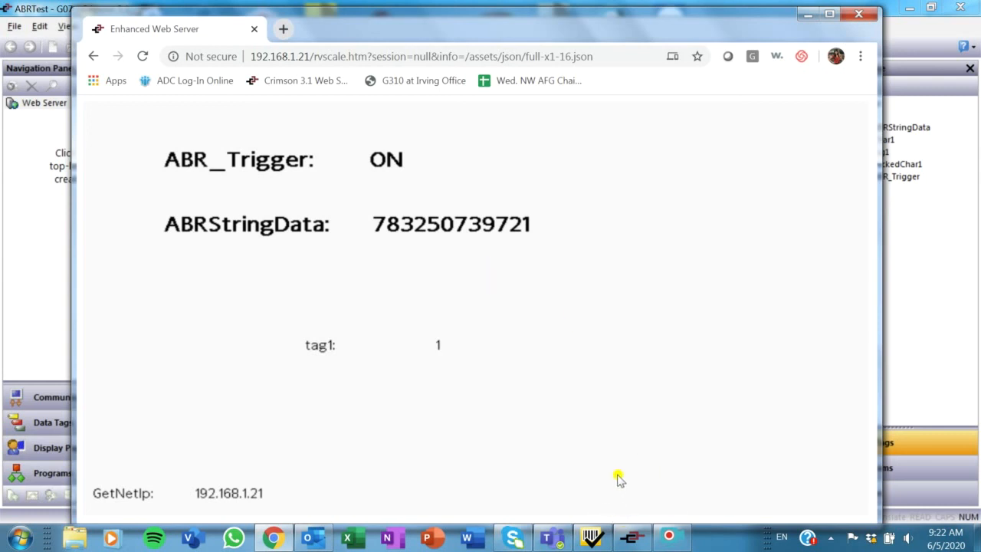
{"action": "mouse_move", "coordinate": [607, 484]}
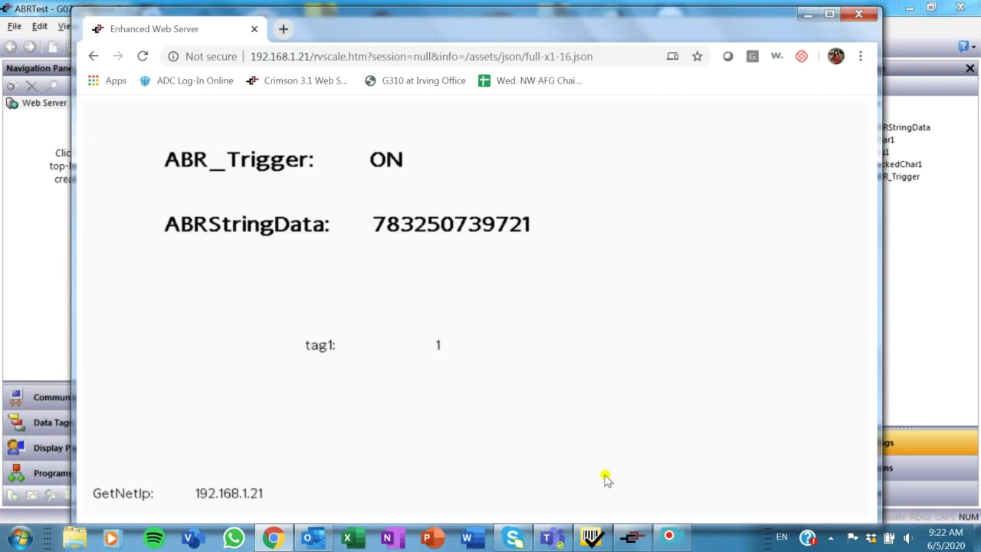
{"action": "mouse_move", "coordinate": [713, 291]}
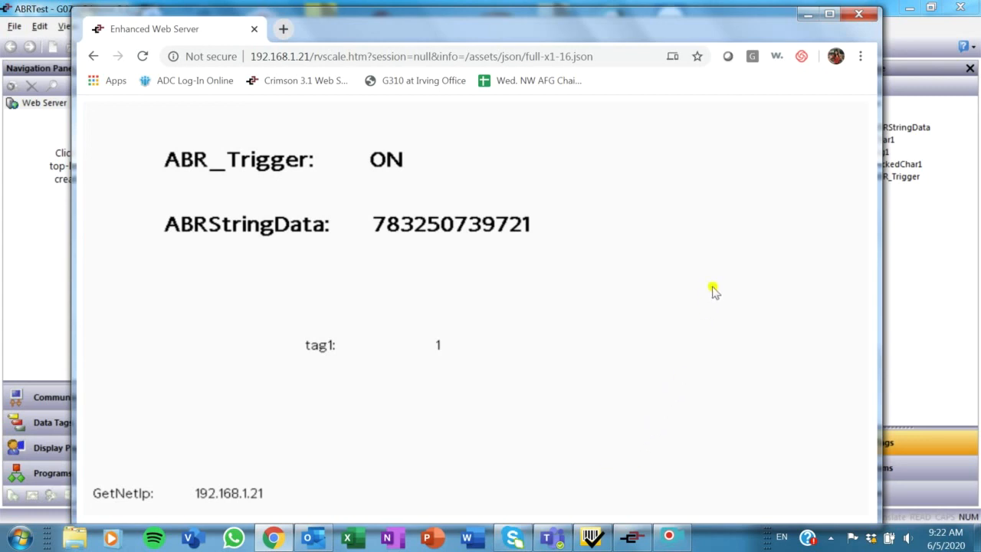